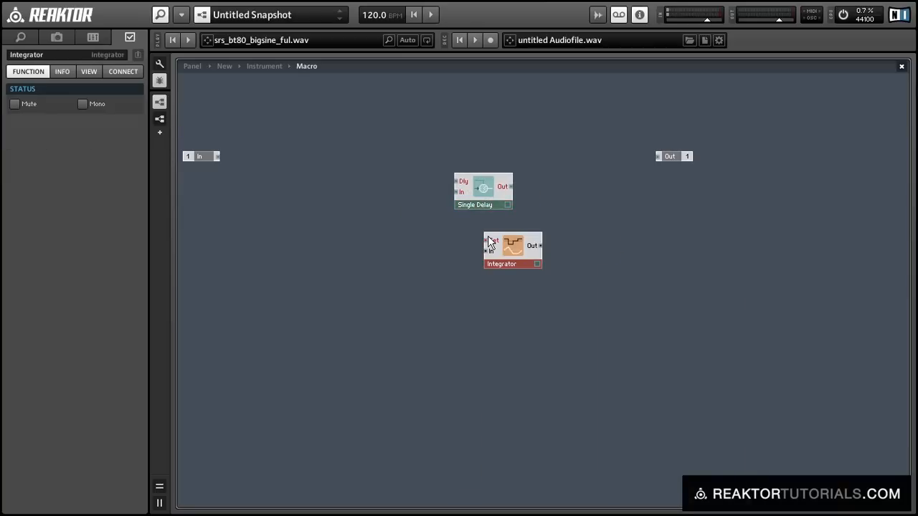
Position the Integrator beside the Single Delay and wire Integrator Out into the delay's Dly input.
{"action": "left_click_drag", "start_coordinate": [514, 250], "coordinate": [398, 178]}
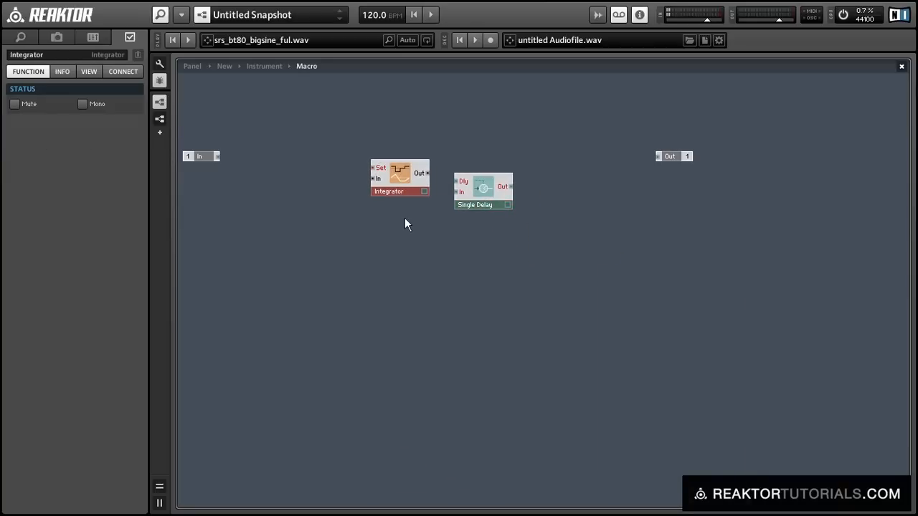
{"action": "left_click_drag", "start_coordinate": [399, 178], "coordinate": [370, 184]}
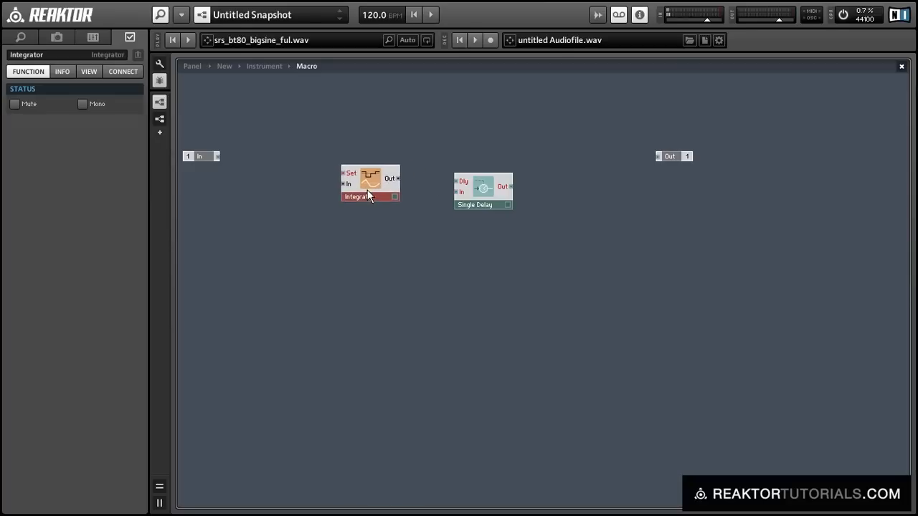
{"action": "left_click_drag", "start_coordinate": [384, 175], "coordinate": [462, 180]}
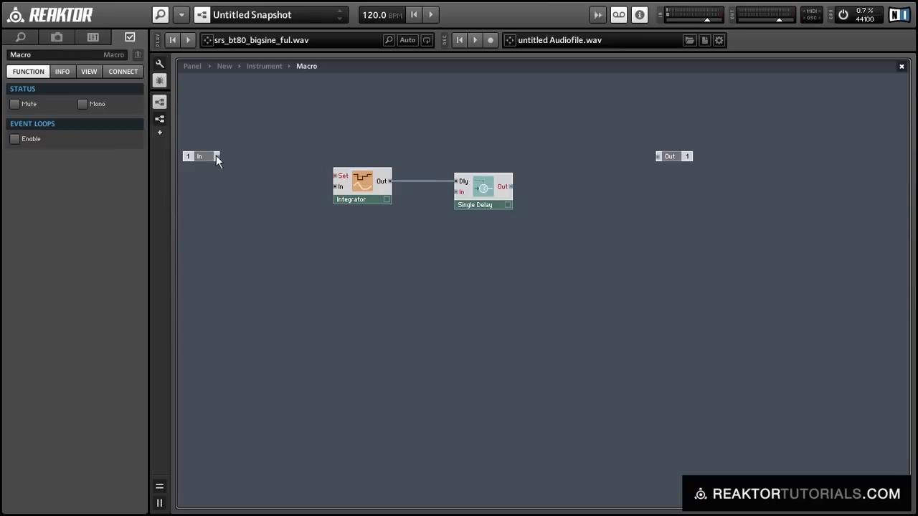
Move the In port near the Integrator, wire it into the delay, and connect the Crossfade's dry and delayed inputs.
{"action": "left_click_drag", "start_coordinate": [200, 156], "coordinate": [408, 166]}
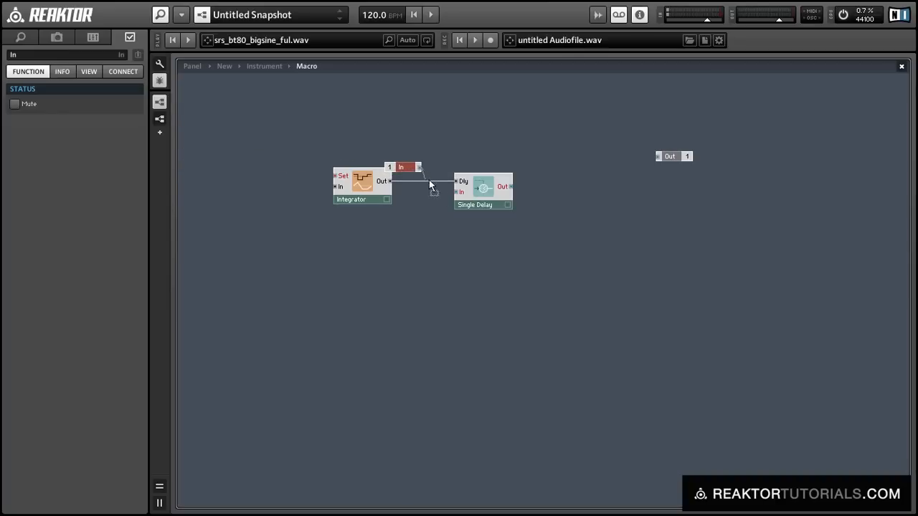
{"action": "left_click_drag", "start_coordinate": [407, 166], "coordinate": [416, 165]}
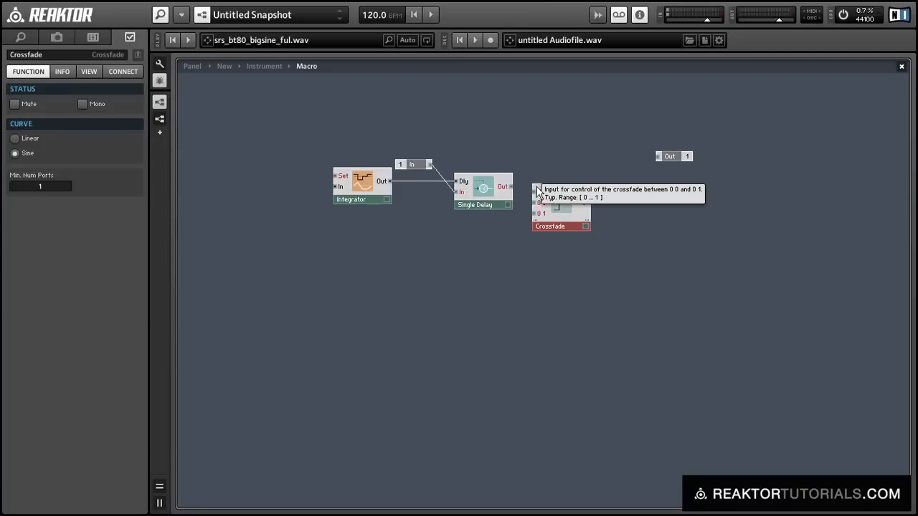
{"action": "mouse_move", "coordinate": [572, 219]}
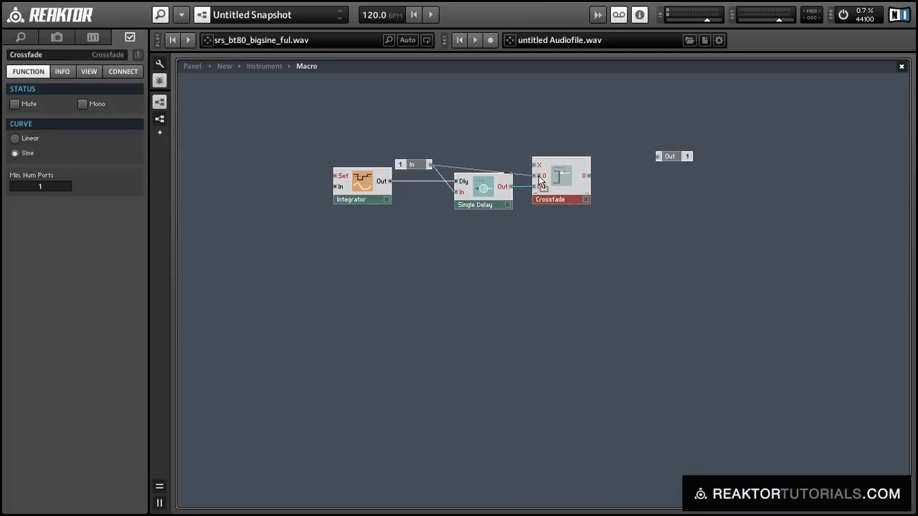
{"action": "left_click", "coordinate": [418, 165]}
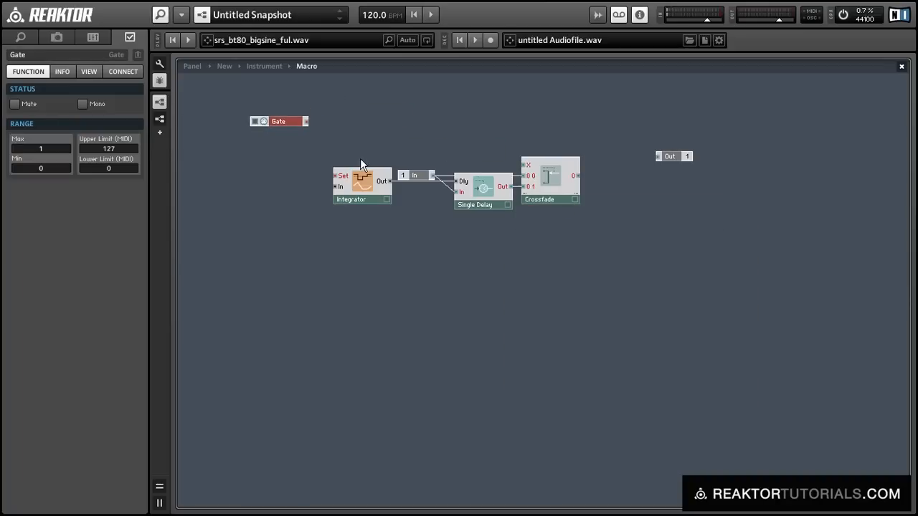
Add a Compare module and feed it from the Gate.
{"action": "type", "text": "comp"}
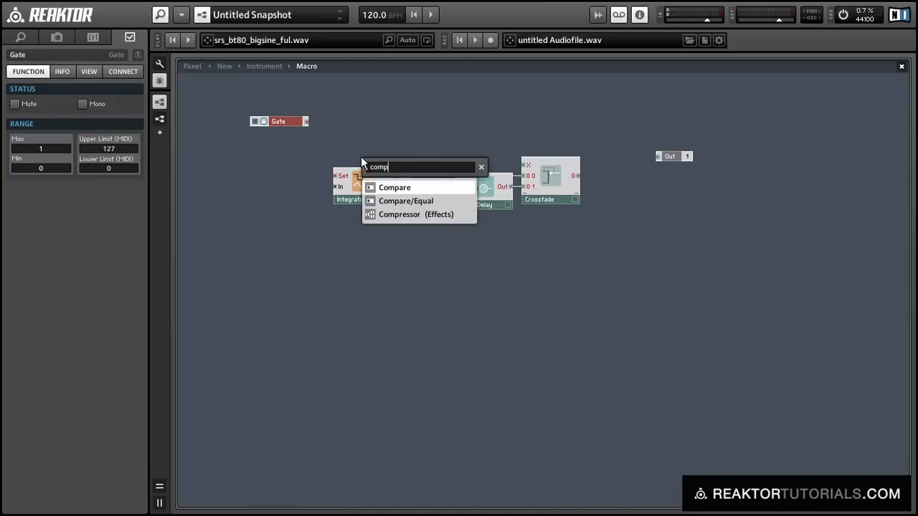
{"action": "left_click", "coordinate": [396, 186]}
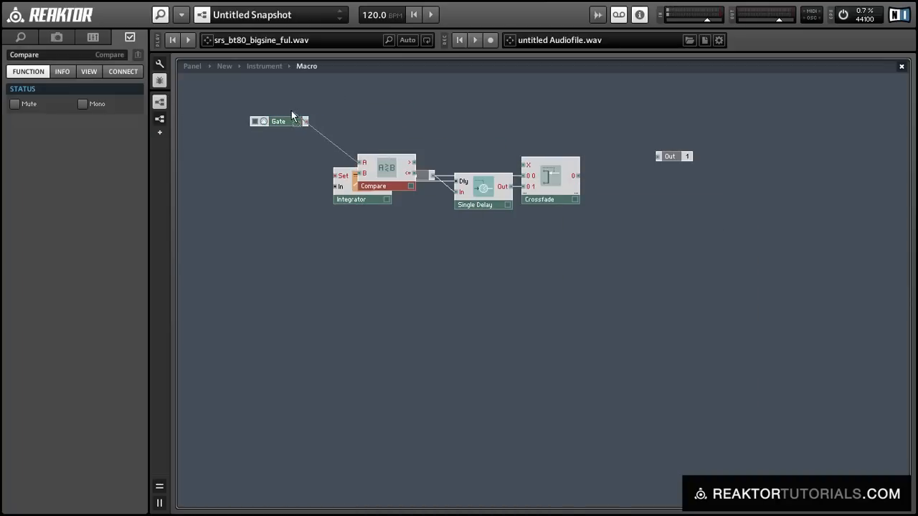
{"action": "left_click_drag", "start_coordinate": [385, 167], "coordinate": [349, 132]}
{"action": "type", "text": "ar"}
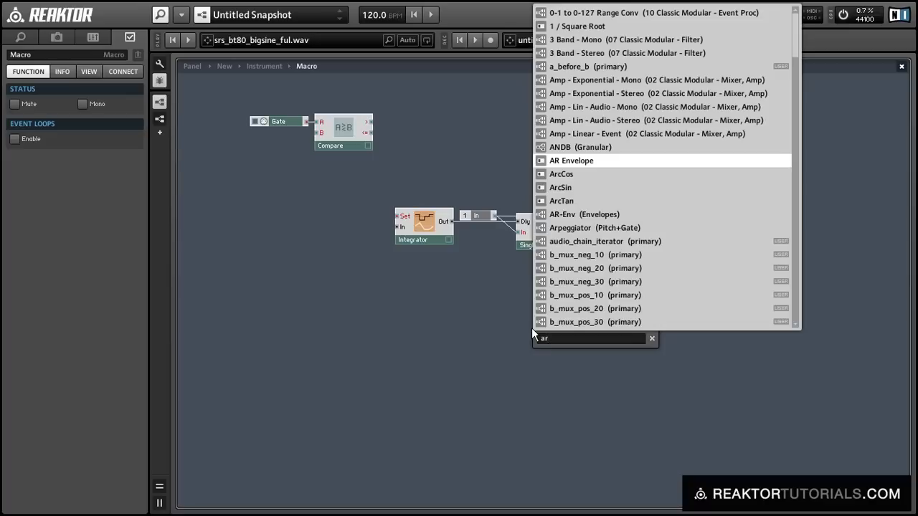
Add an AR Envelope with a constant on one input and route its output to the Crossfade.
{"action": "left_click", "coordinate": [571, 160]}
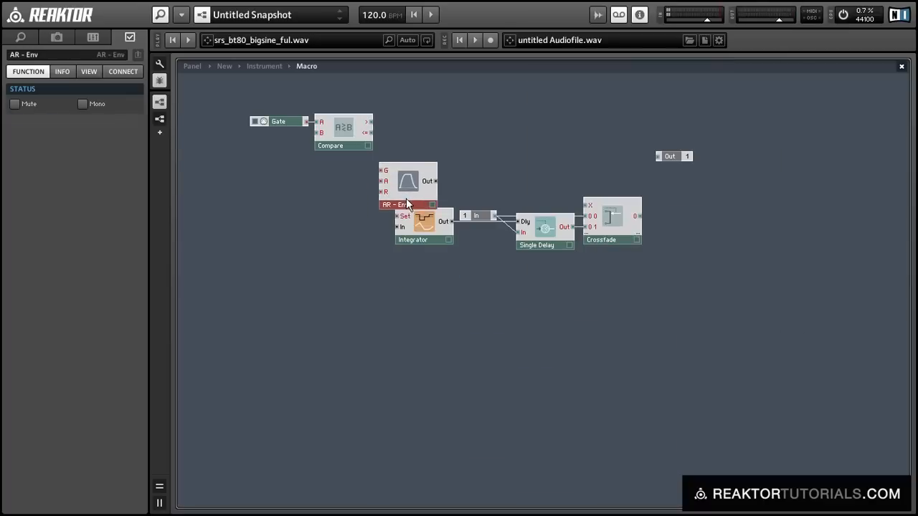
{"action": "right_click", "coordinate": [398, 194]}
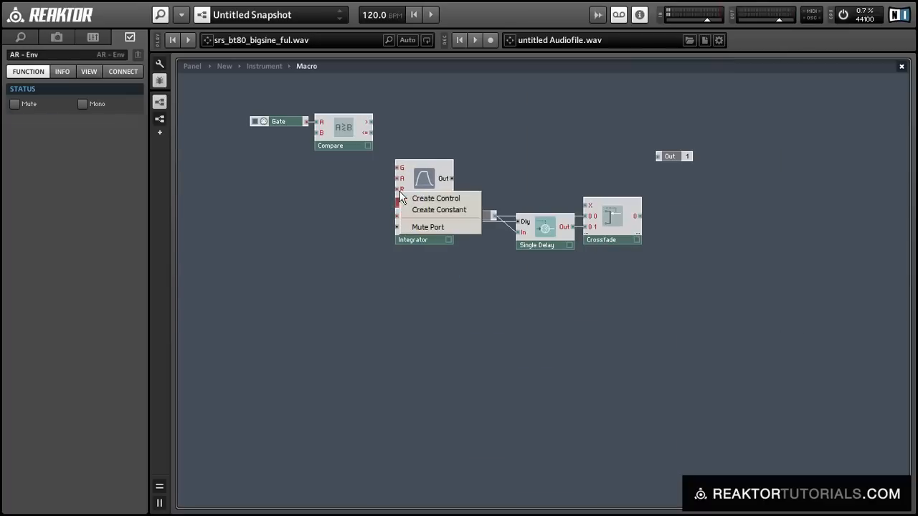
{"action": "left_click", "coordinate": [439, 209]}
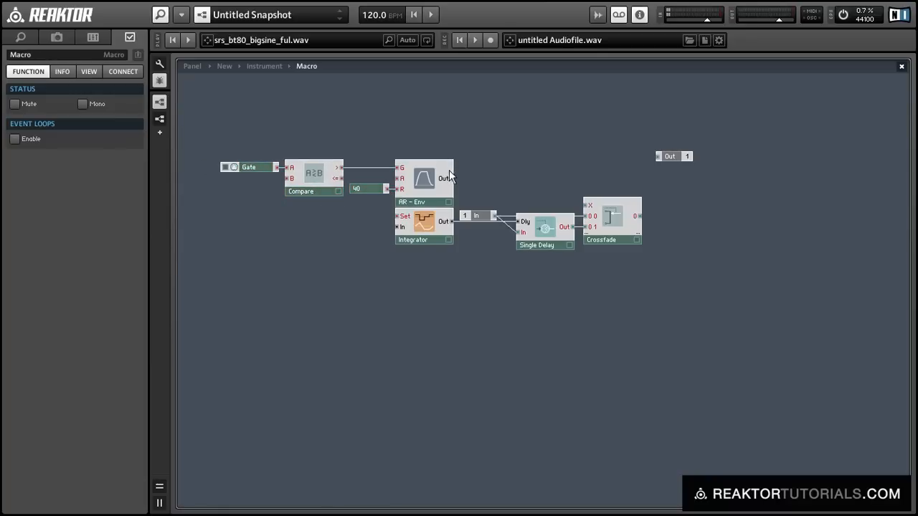
{"action": "mouse_move", "coordinate": [594, 209]}
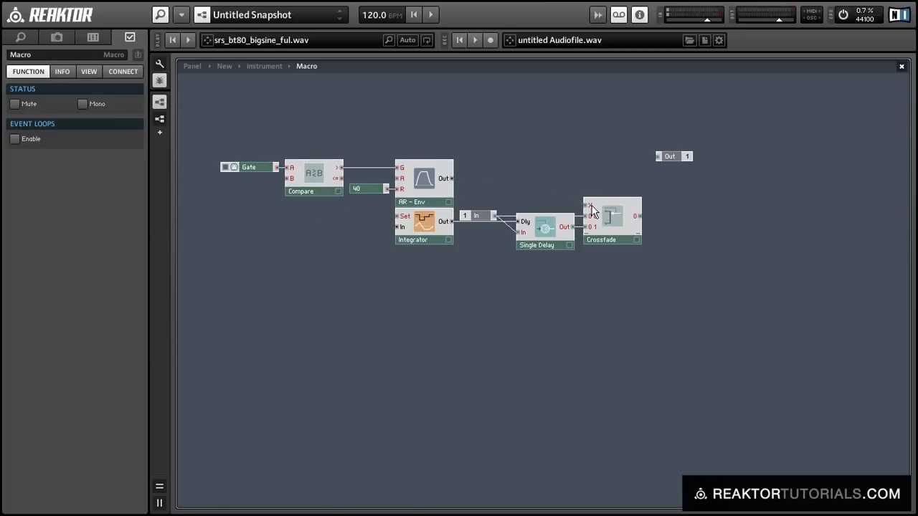
{"action": "left_click_drag", "start_coordinate": [450, 178], "coordinate": [587, 215]}
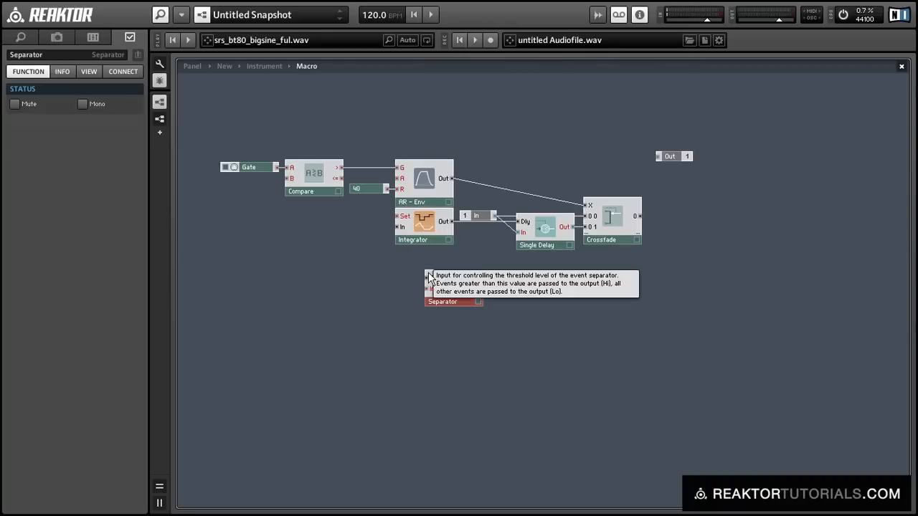
Insert a Separator and a Value module and connect the Separator's output to the Value trigger.
{"action": "left_click", "coordinate": [246, 166]}
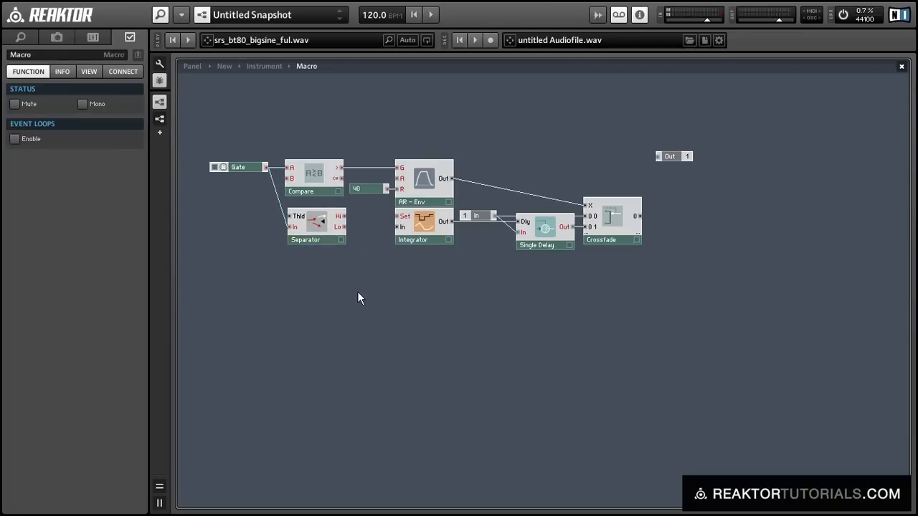
{"action": "type", "text": "valu"}
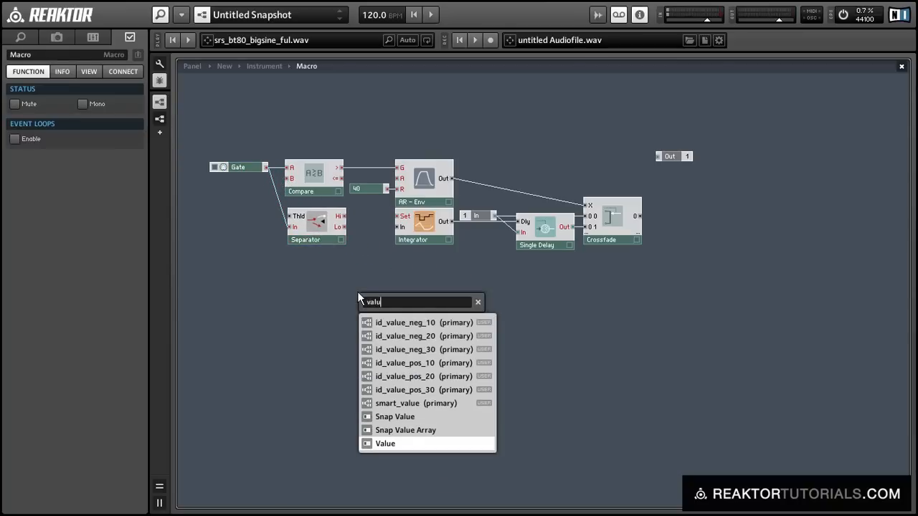
{"action": "left_click", "coordinate": [385, 443]}
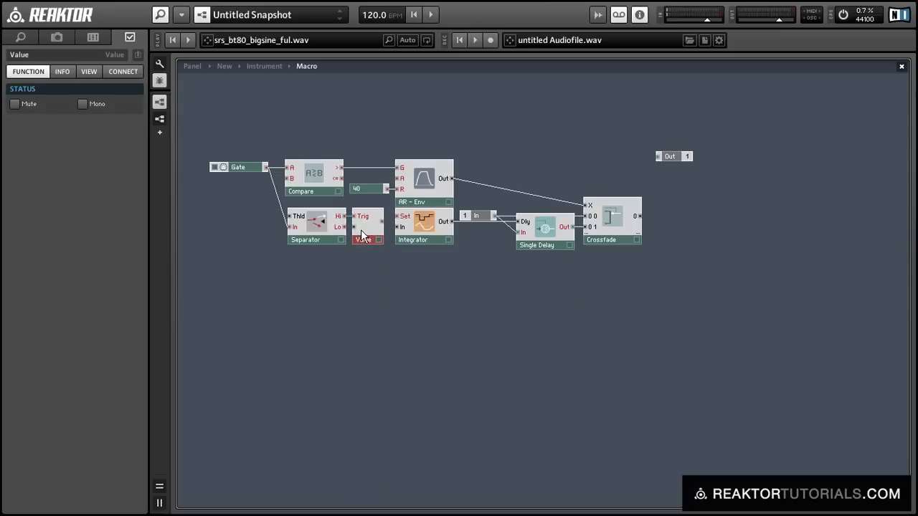
{"action": "left_click", "coordinate": [308, 229]}
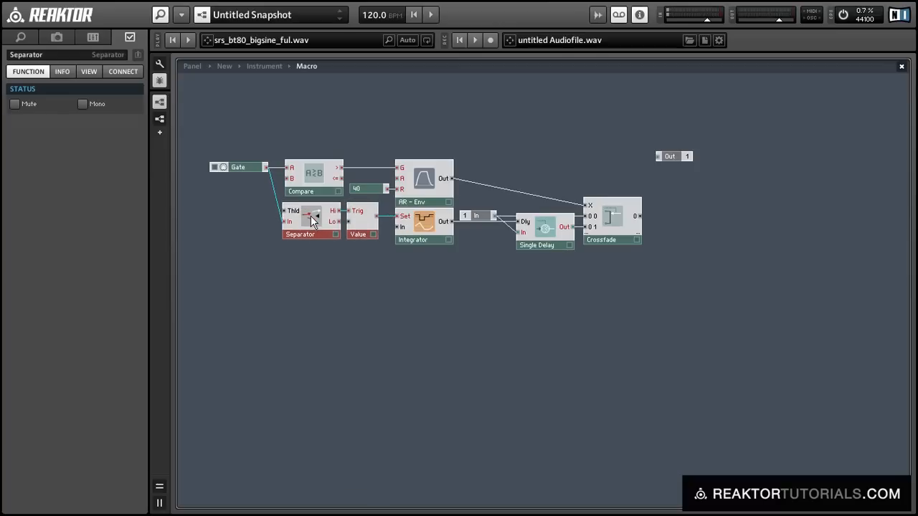
{"action": "mouse_move", "coordinate": [305, 230]}
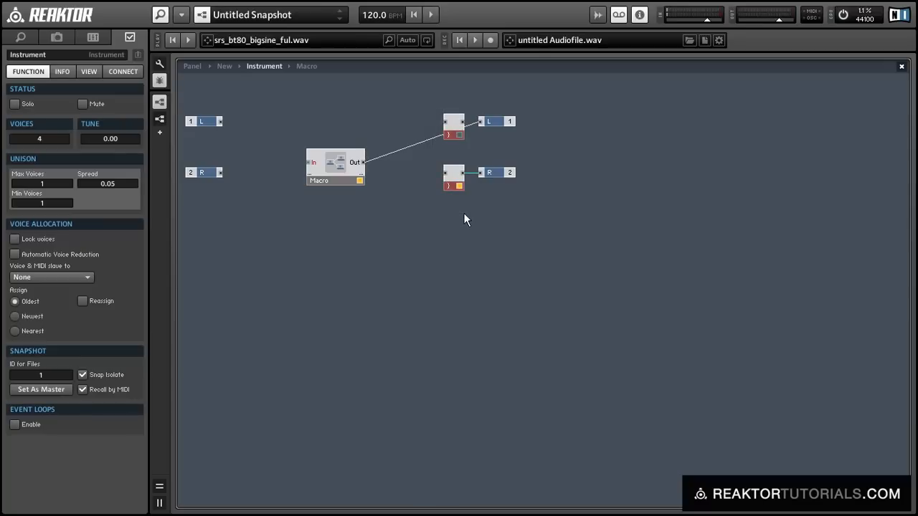
Remove the extra modules, wire the instrument input into the macro, enter its structure and start playback.
{"action": "left_click", "coordinate": [333, 181]}
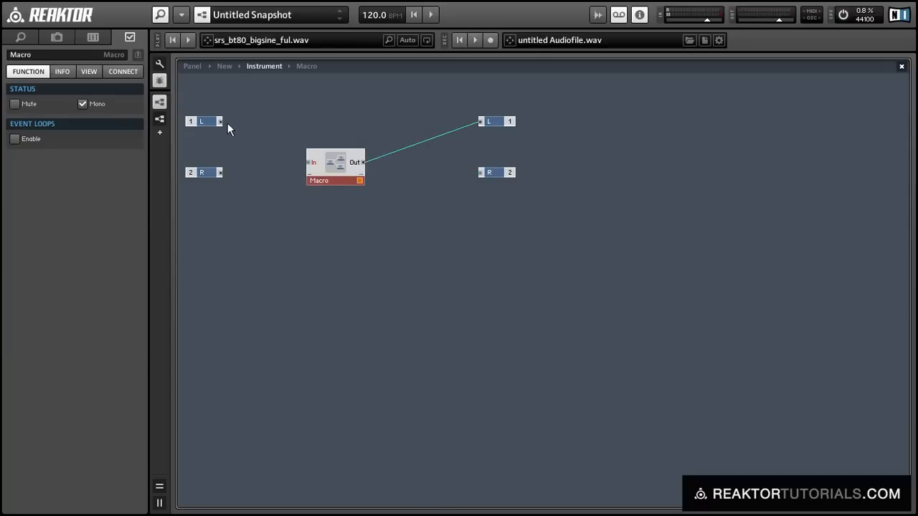
{"action": "left_click_drag", "start_coordinate": [336, 166], "coordinate": [335, 146]}
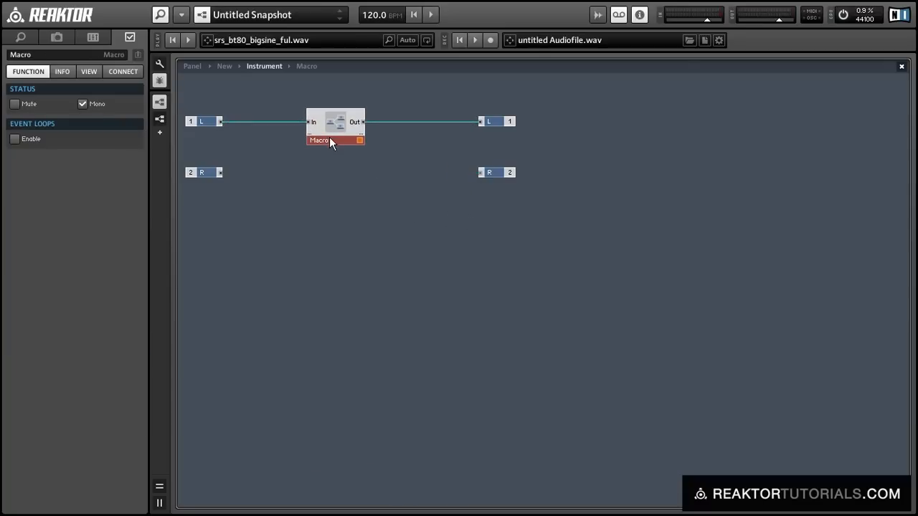
{"action": "double_click", "coordinate": [330, 141]}
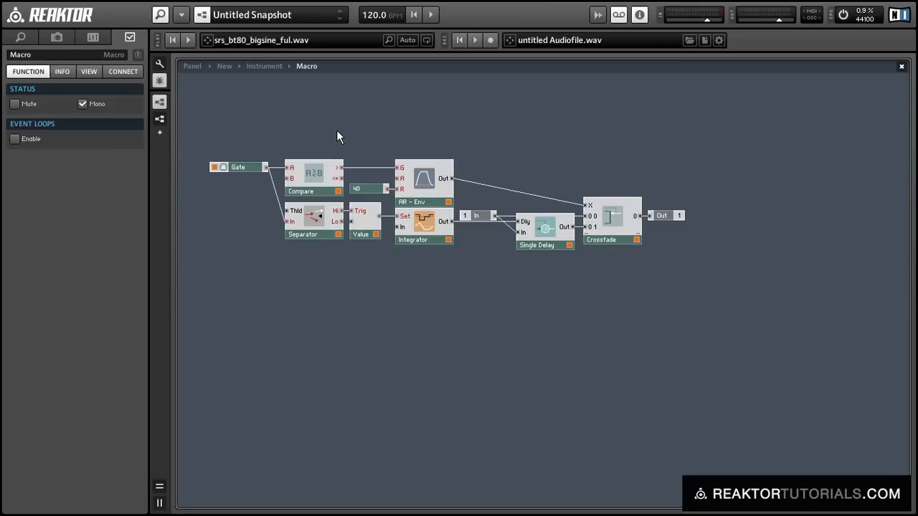
{"action": "mouse_move", "coordinate": [336, 136]}
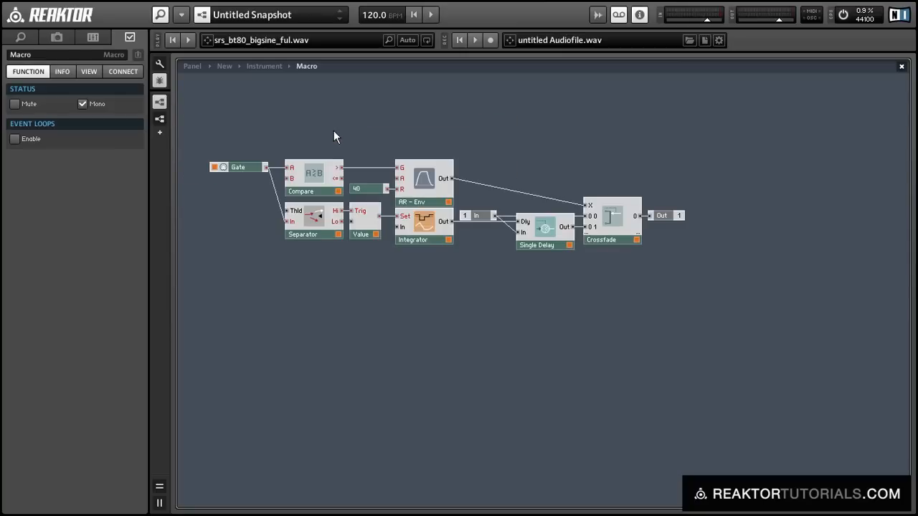
{"action": "mouse_move", "coordinate": [185, 40]}
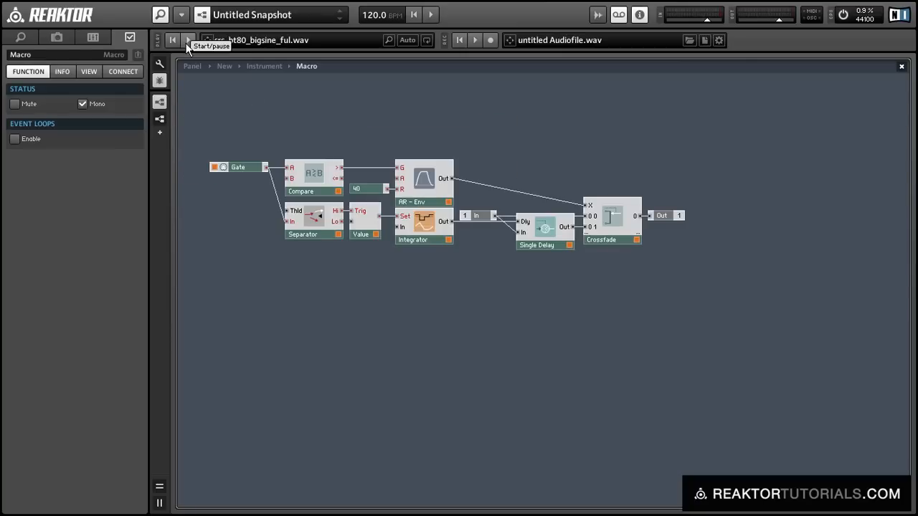
{"action": "left_click", "coordinate": [186, 40]}
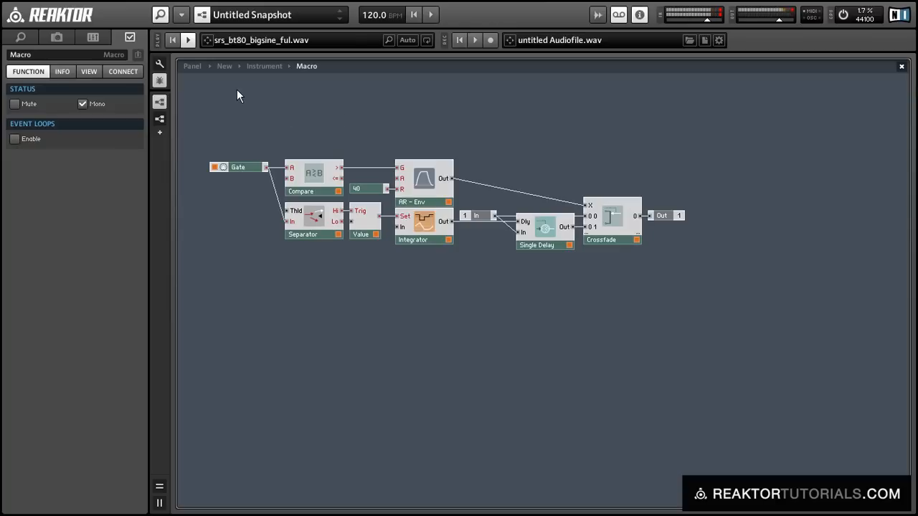
{"action": "mouse_move", "coordinate": [210, 86]}
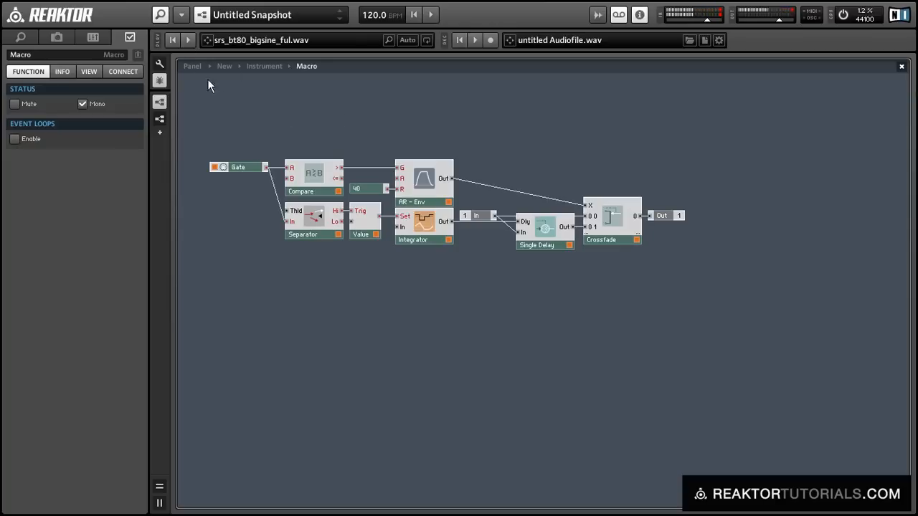
{"action": "mouse_move", "coordinate": [401, 235]}
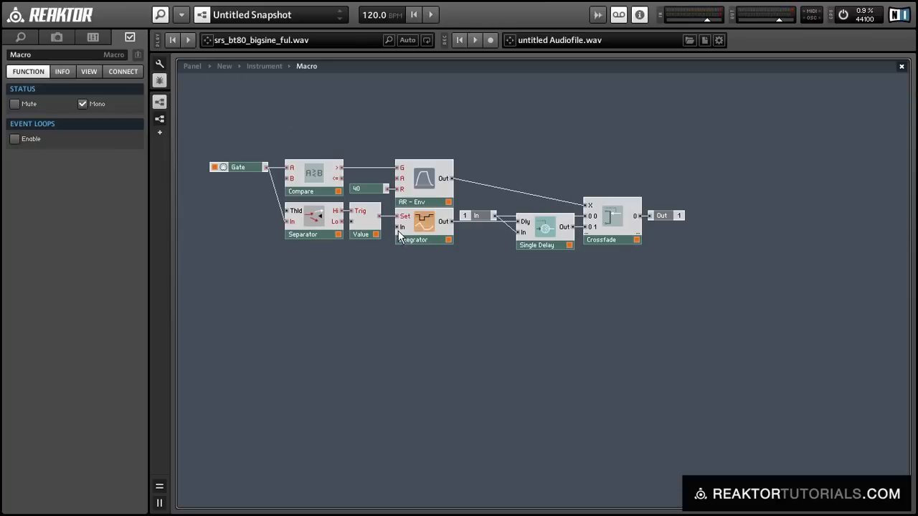
Create a constant of 0.5 on the Value module's input, then go to the panel view.
{"action": "left_click", "coordinate": [359, 226]}
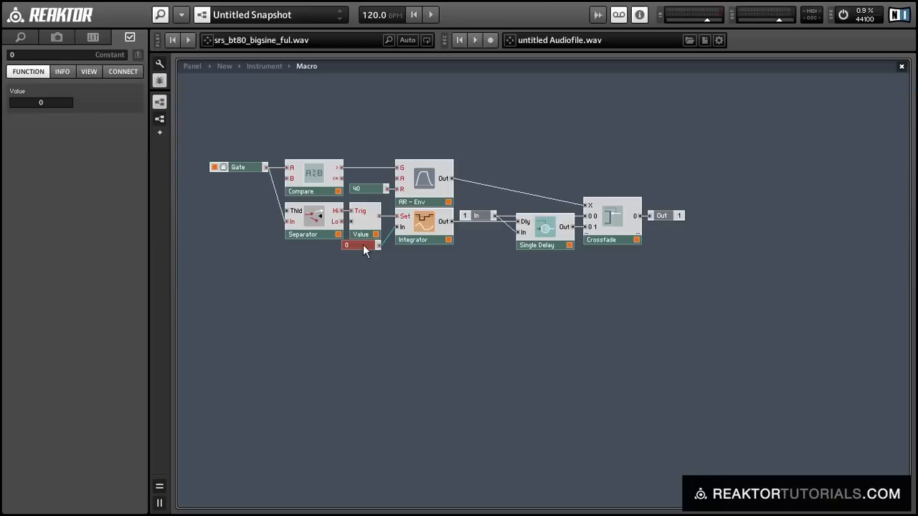
{"action": "left_click", "coordinate": [40, 102]}
{"action": "type", "text": ".5"}
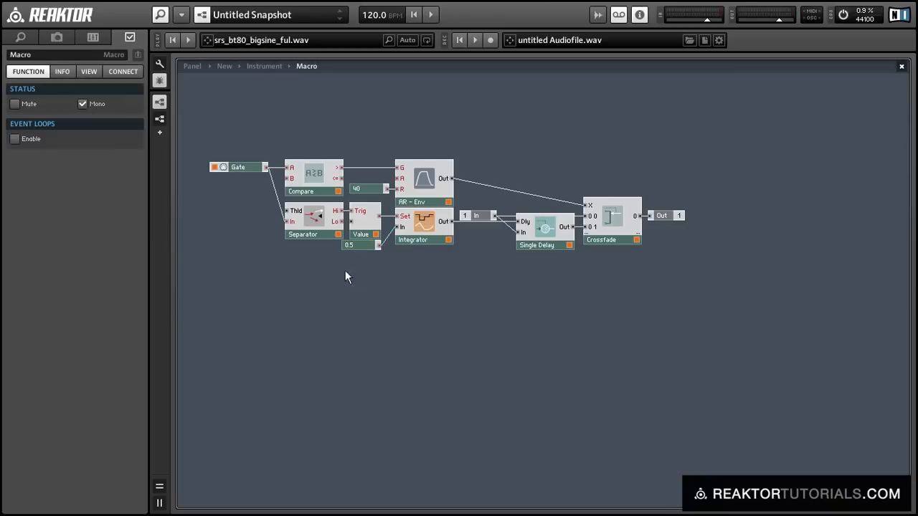
{"action": "mouse_move", "coordinate": [460, 224]}
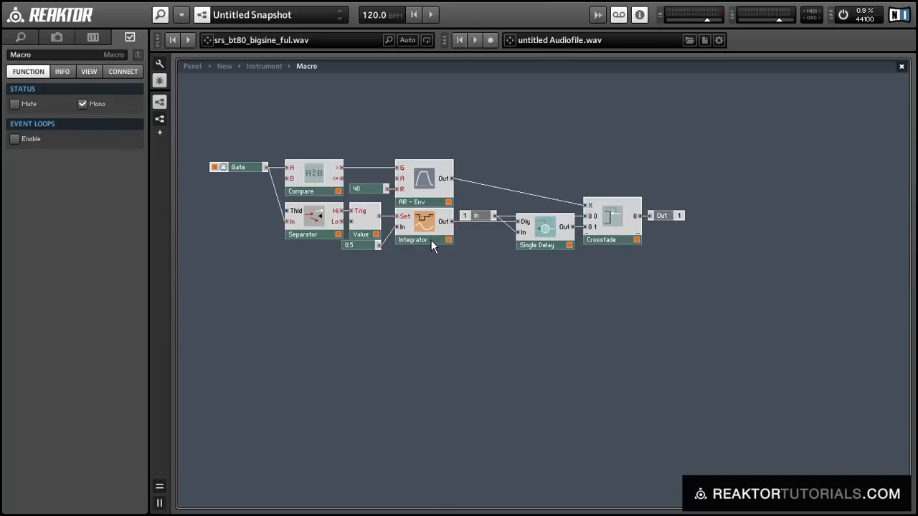
{"action": "mouse_move", "coordinate": [198, 59]}
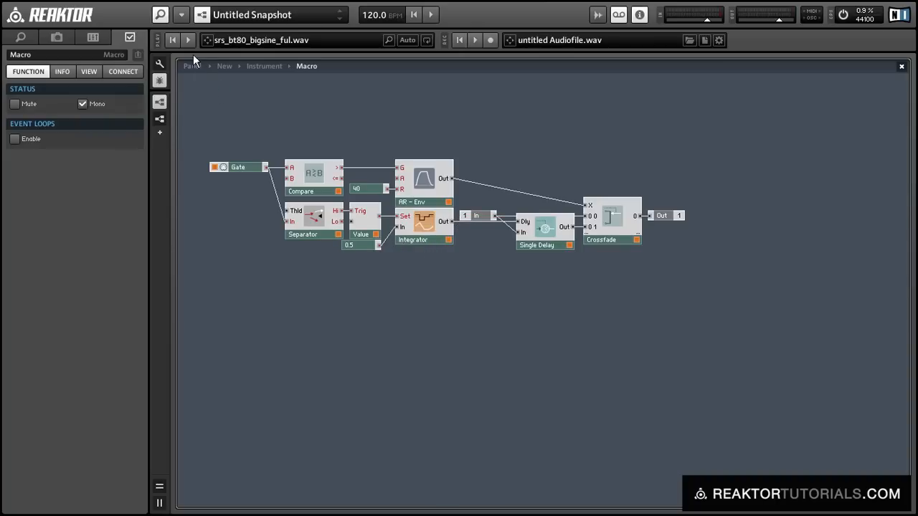
{"action": "left_click", "coordinate": [159, 100]}
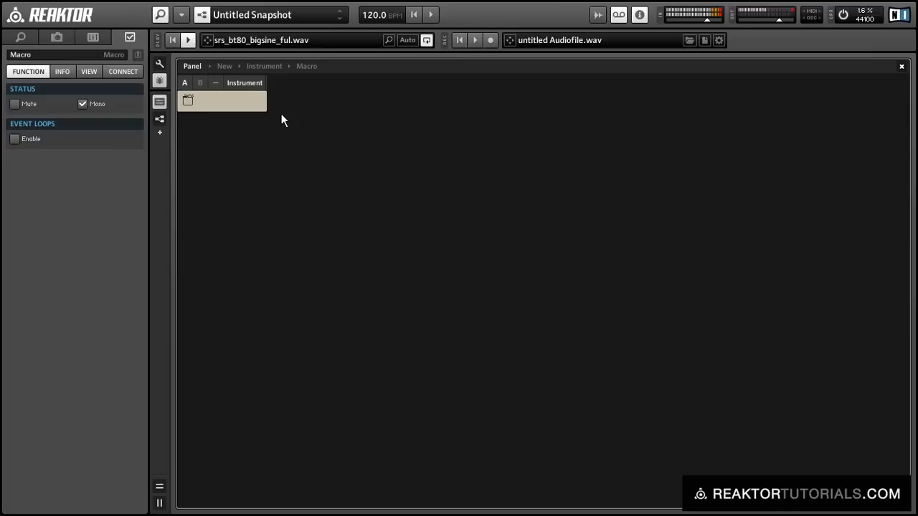
{"action": "mouse_move", "coordinate": [232, 109]}
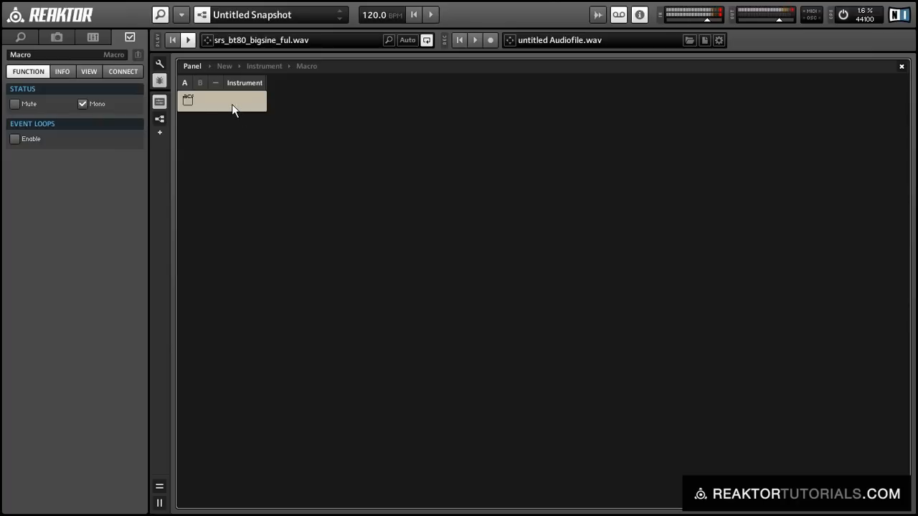
Return from the empty instrument panel to the macro's structure.
{"action": "left_click", "coordinate": [264, 66]}
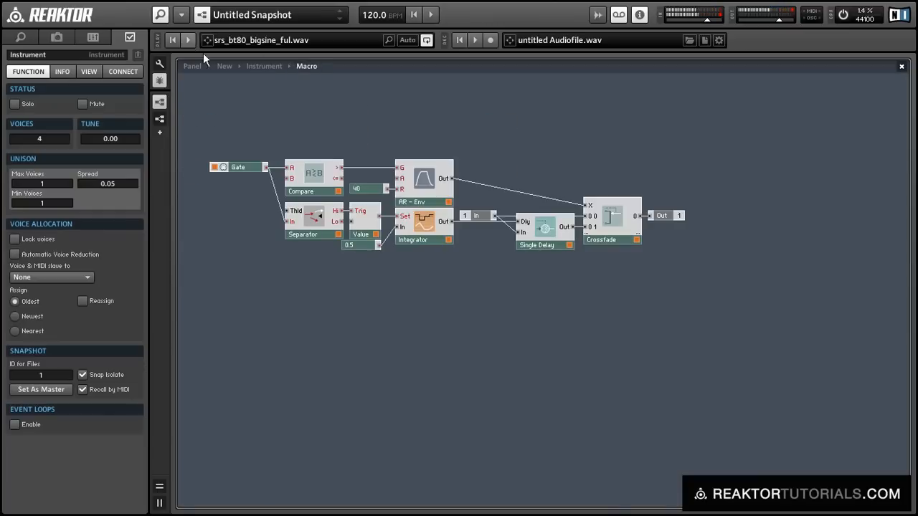
Check the Single Delay's buffer length, then raise the Value constant and inspect it.
{"action": "left_click", "coordinate": [545, 243]}
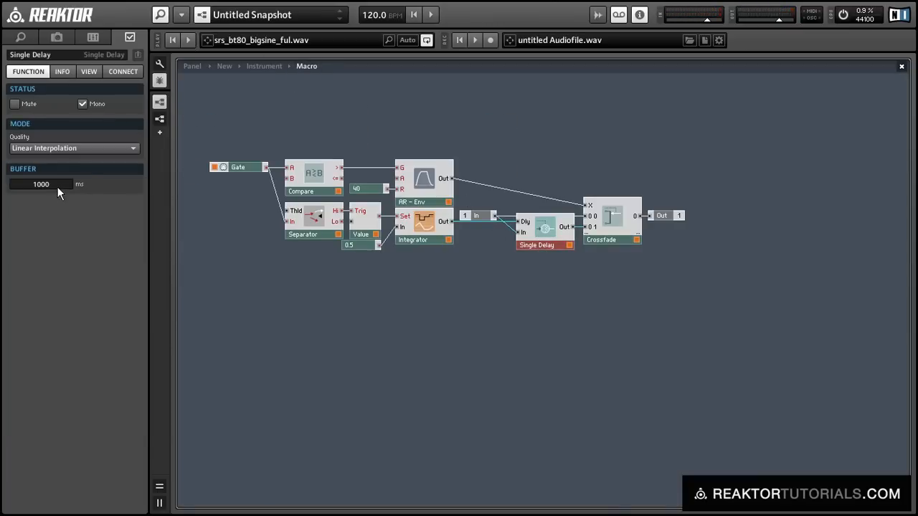
{"action": "left_click", "coordinate": [41, 184]}
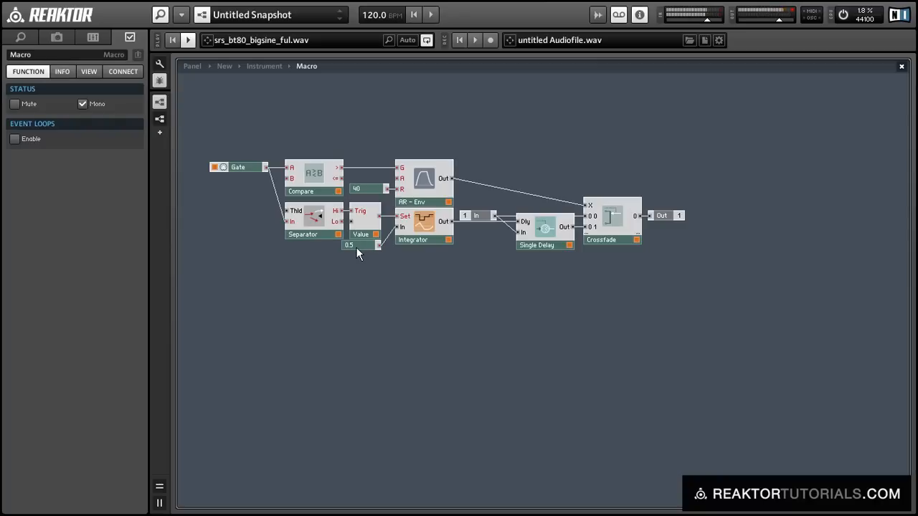
{"action": "left_click", "coordinate": [361, 244]}
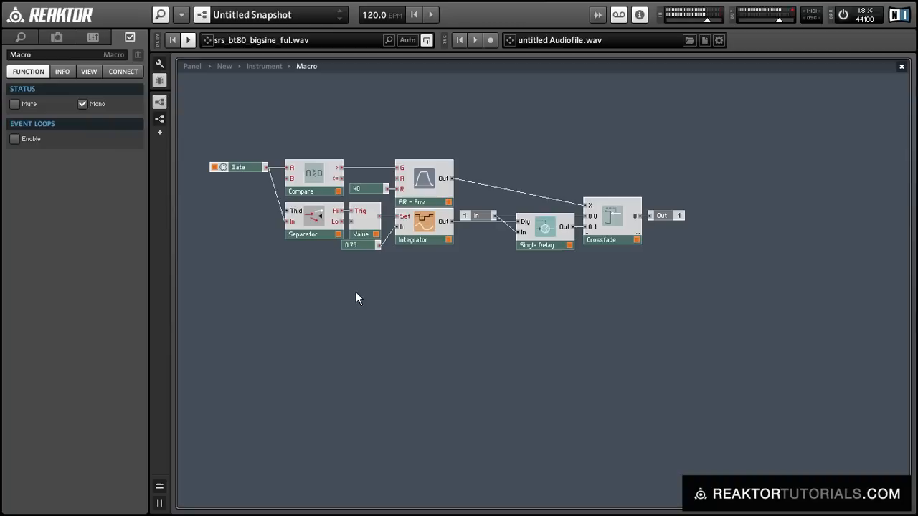
{"action": "left_click", "coordinate": [356, 243]}
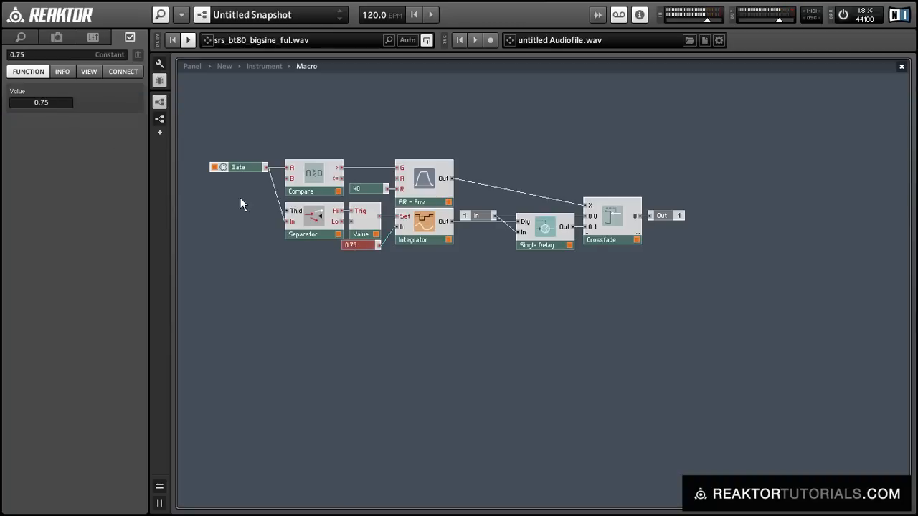
{"action": "mouse_move", "coordinate": [195, 228]}
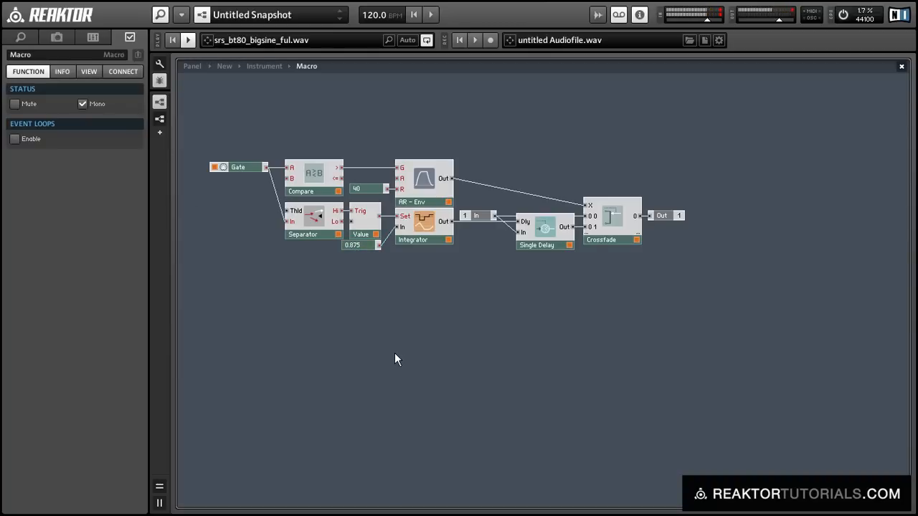
{"action": "mouse_move", "coordinate": [359, 293]}
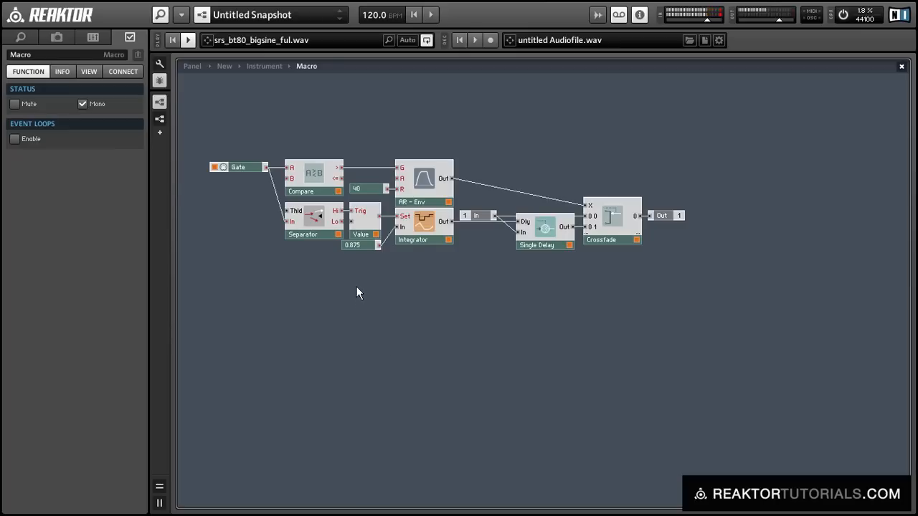
{"action": "mouse_move", "coordinate": [358, 255]}
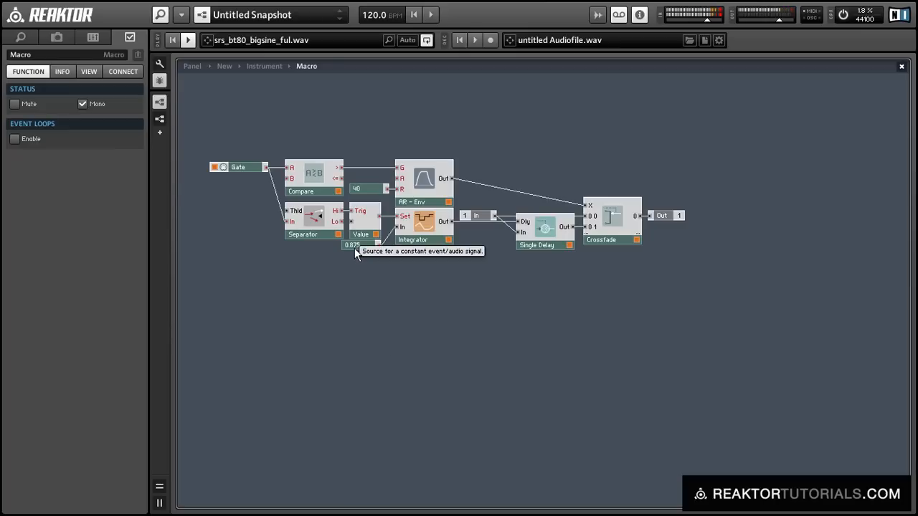
Edit the constant further up to 1 and 2 in Properties before removing it.
{"action": "left_click", "coordinate": [353, 243]}
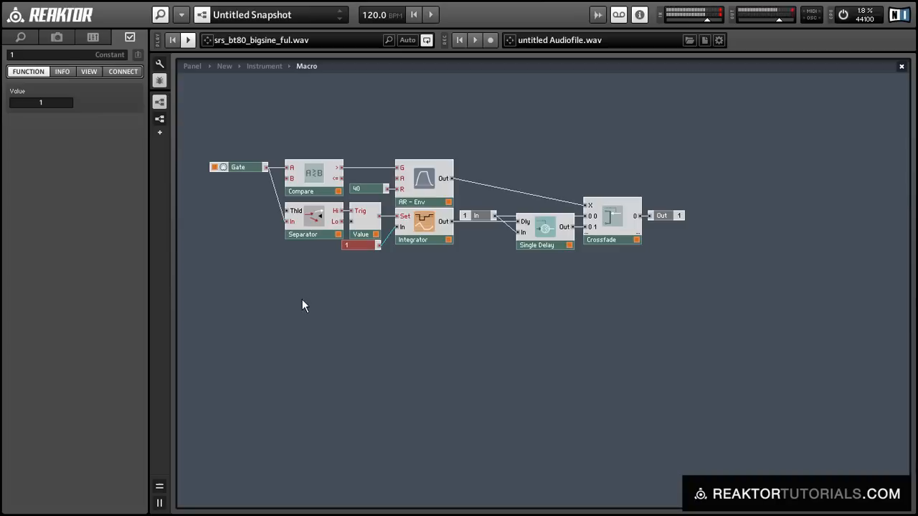
{"action": "mouse_move", "coordinate": [273, 293]}
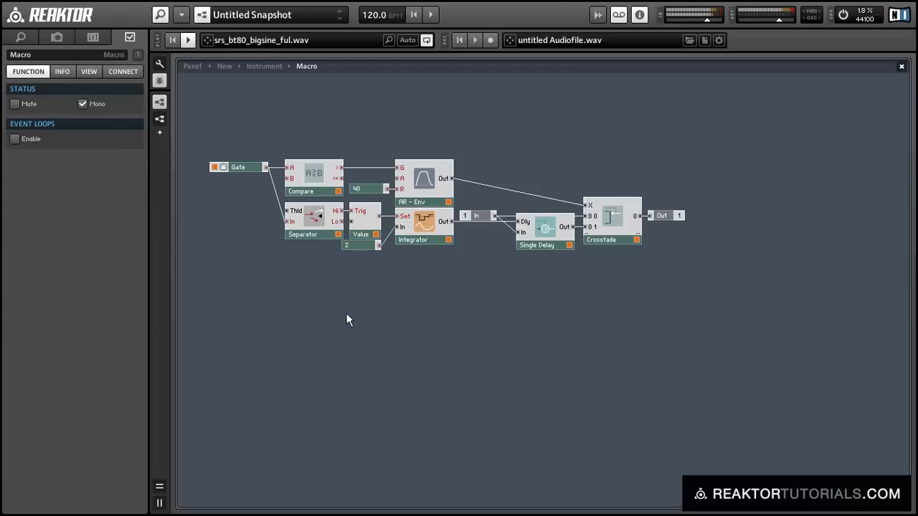
{"action": "mouse_move", "coordinate": [434, 304]}
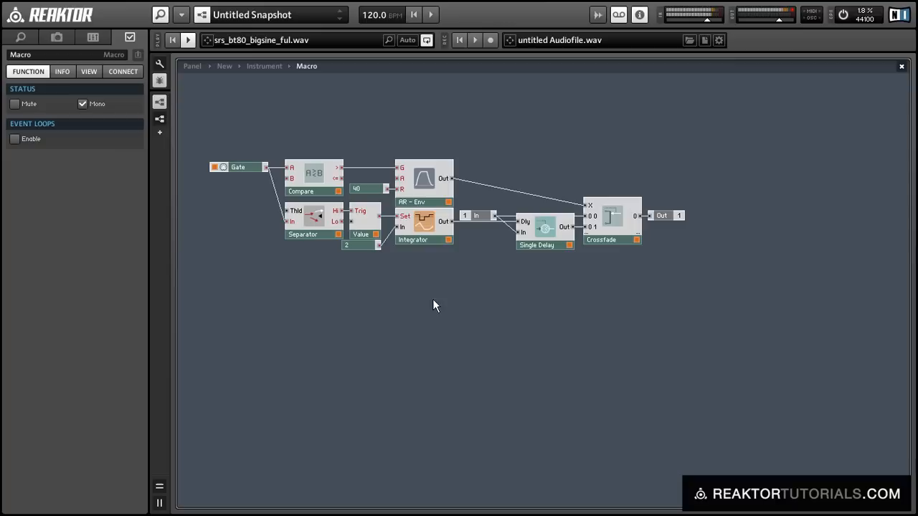
{"action": "left_click", "coordinate": [347, 246]}
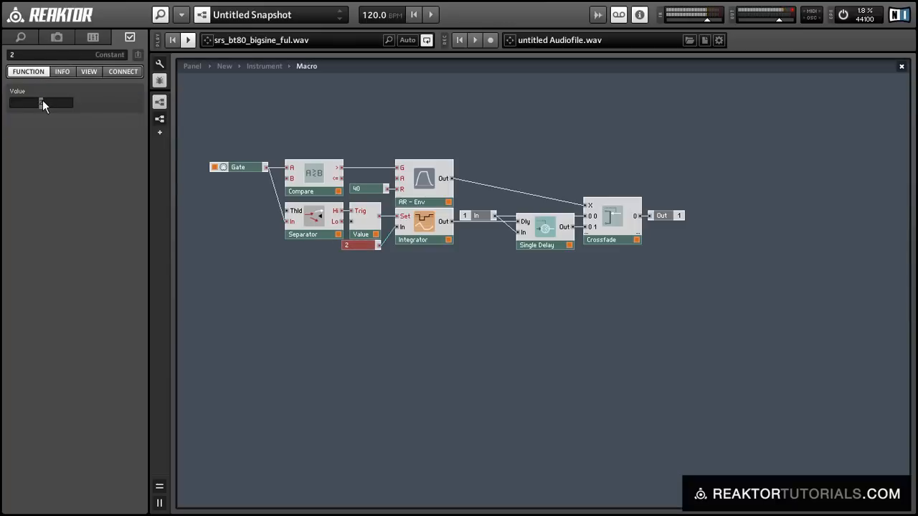
{"action": "left_click_drag", "start_coordinate": [40, 103], "coordinate": [40, 103]}
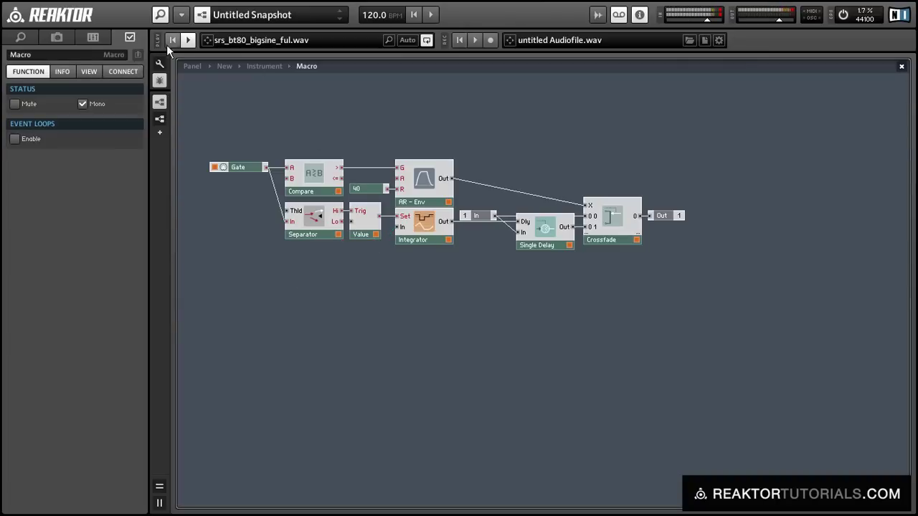
{"action": "mouse_move", "coordinate": [324, 303]}
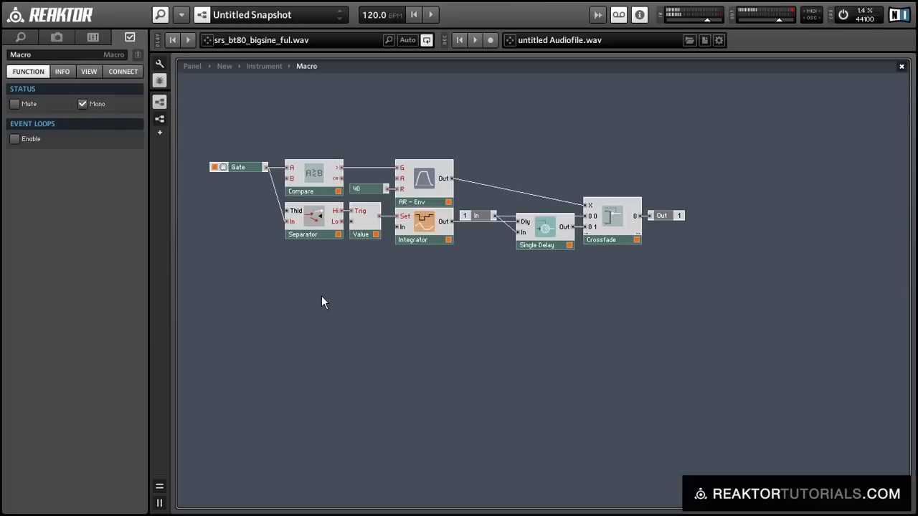
{"action": "mouse_move", "coordinate": [347, 325]}
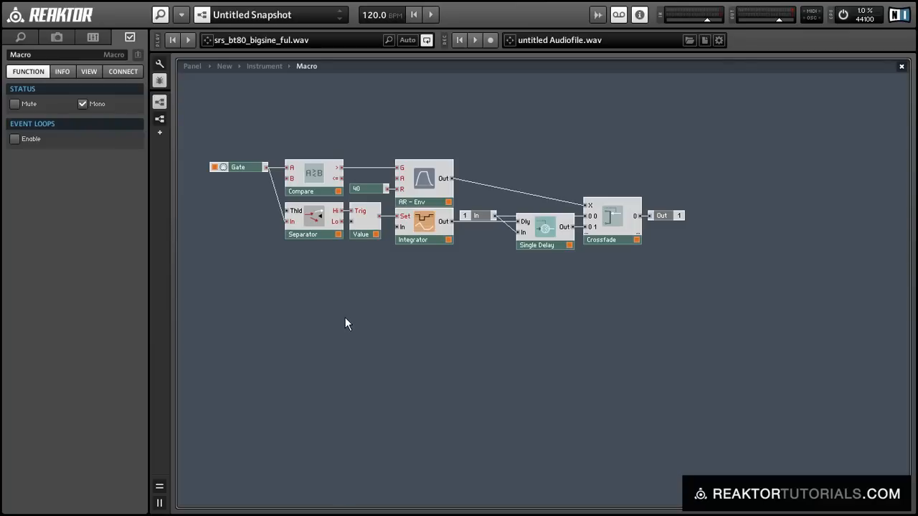
Insert an ADSR envelope with Attack, Decay, Sustain and Release knobs on its inputs.
{"action": "type", "text": "adsr"}
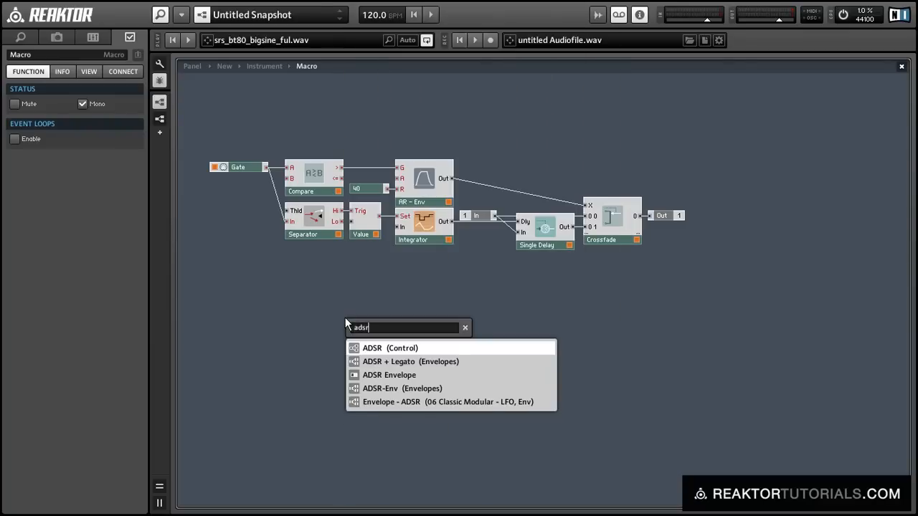
{"action": "left_click", "coordinate": [384, 387]}
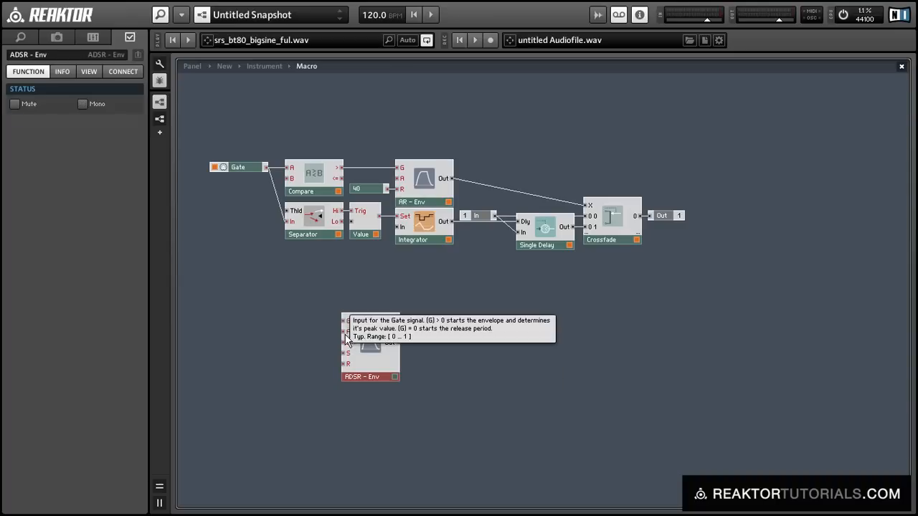
{"action": "left_click", "coordinate": [346, 342]}
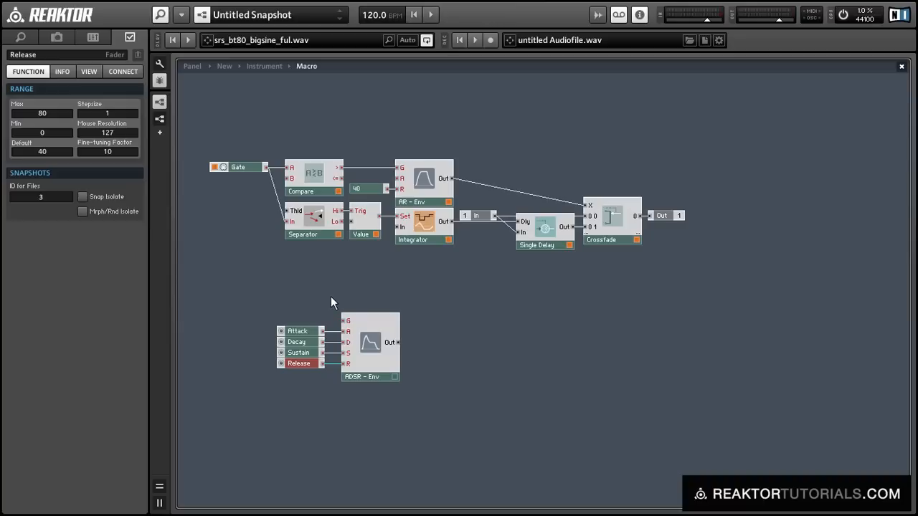
Wire the remaining envelope connections and show the knobs on the instrument panel.
{"action": "left_click", "coordinate": [368, 348]}
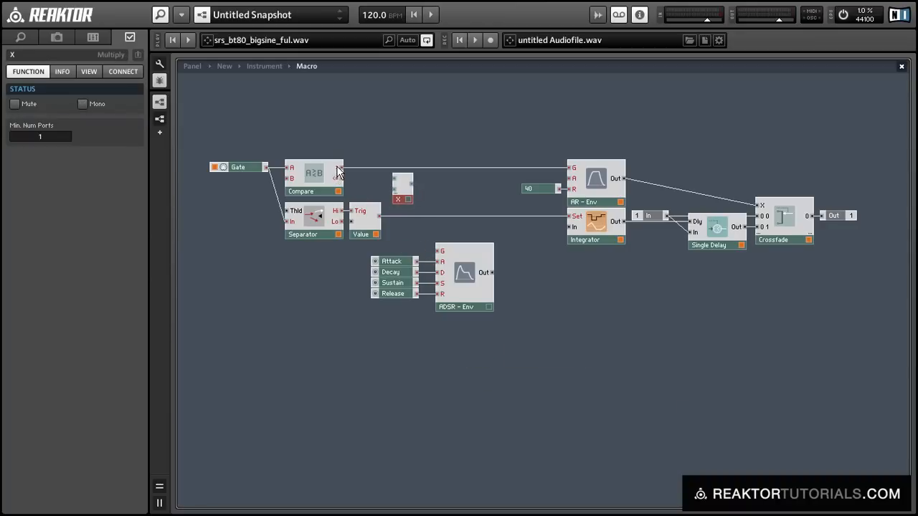
{"action": "left_click", "coordinate": [342, 190]}
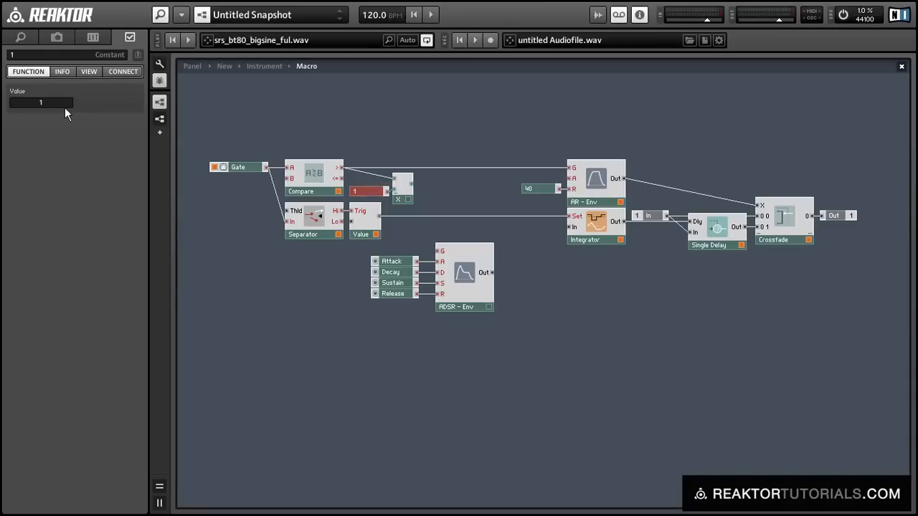
{"action": "left_click", "coordinate": [400, 189]}
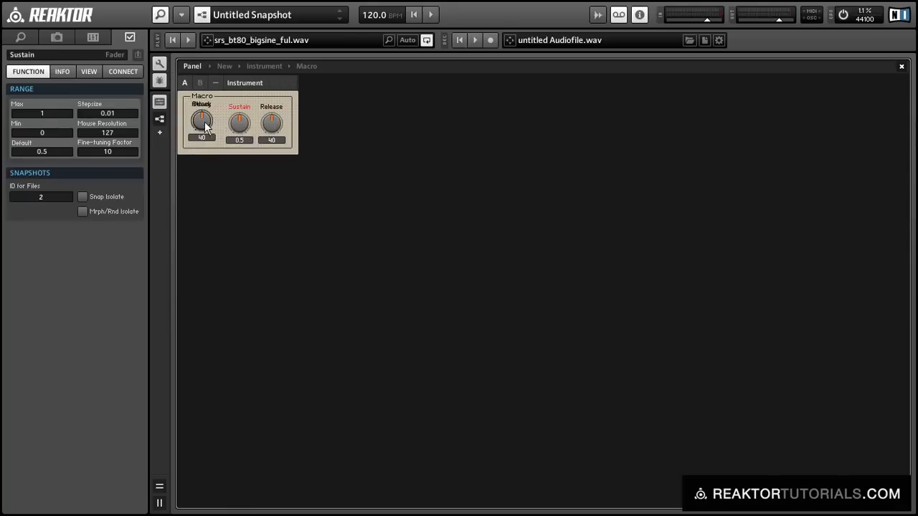
Arrange the Attack, Decay, Sustain and Release knobs in a row and inspect the Sustain knob's range.
{"action": "left_click", "coordinate": [202, 123]}
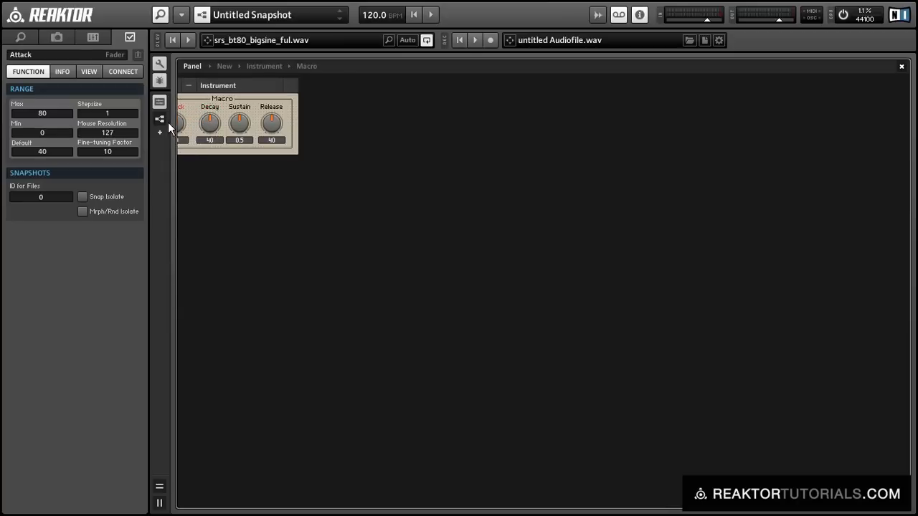
{"action": "left_click", "coordinate": [237, 124]}
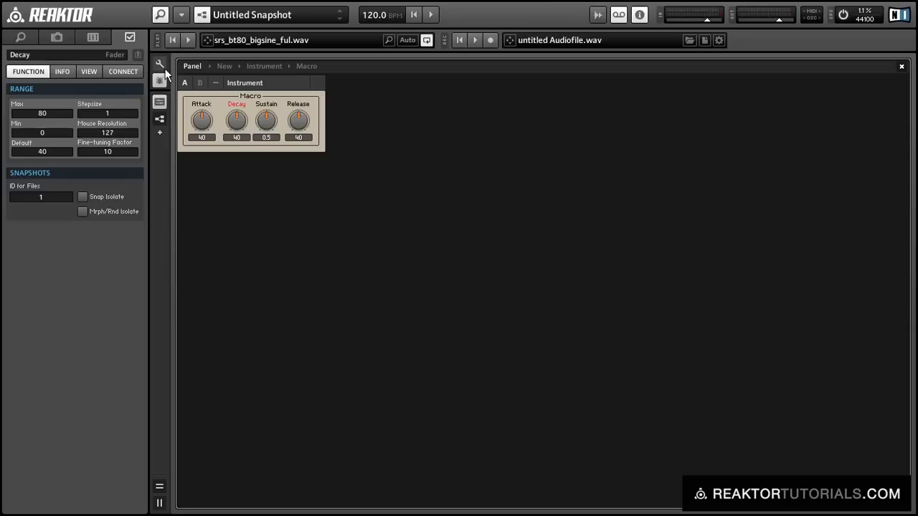
{"action": "mouse_move", "coordinate": [159, 65]}
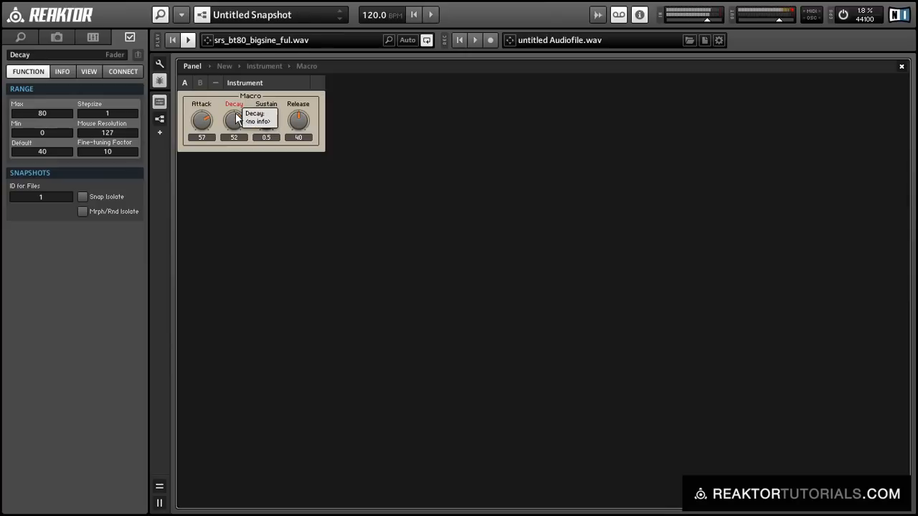
{"action": "mouse_move", "coordinate": [333, 160]}
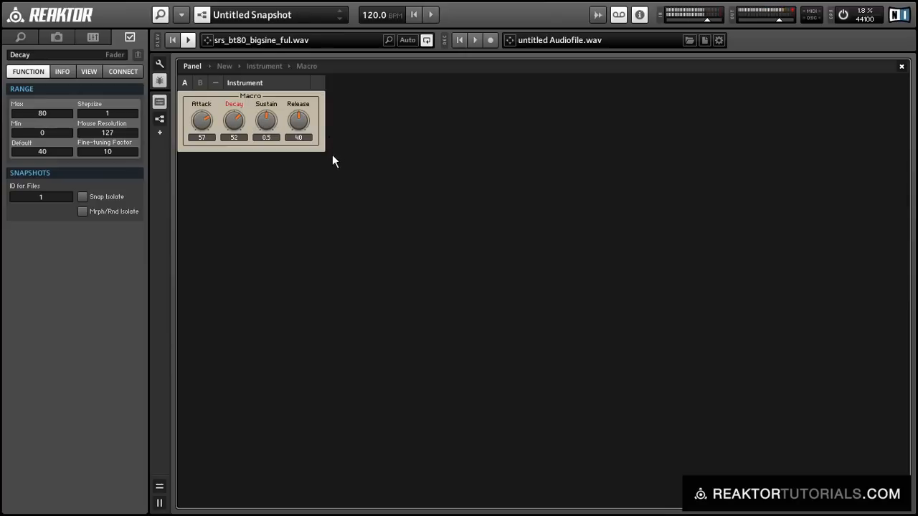
{"action": "left_click", "coordinate": [265, 118]}
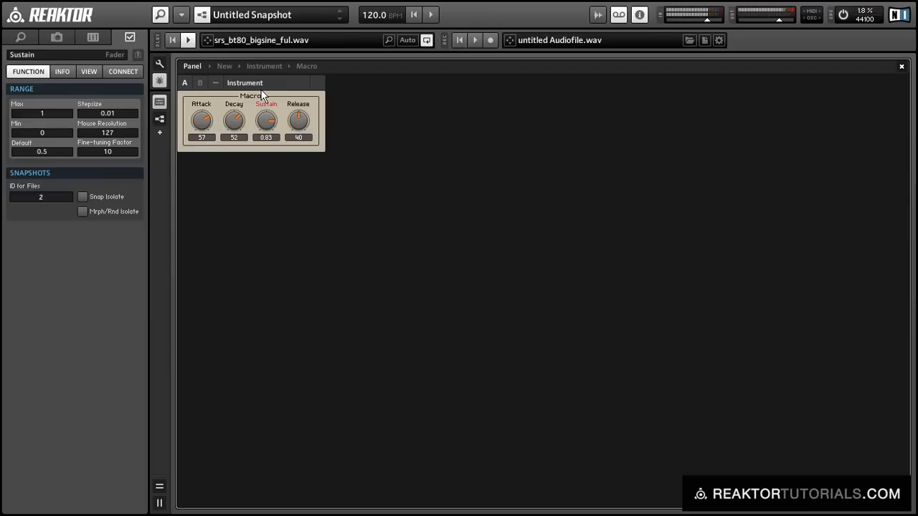
{"action": "mouse_move", "coordinate": [264, 93]}
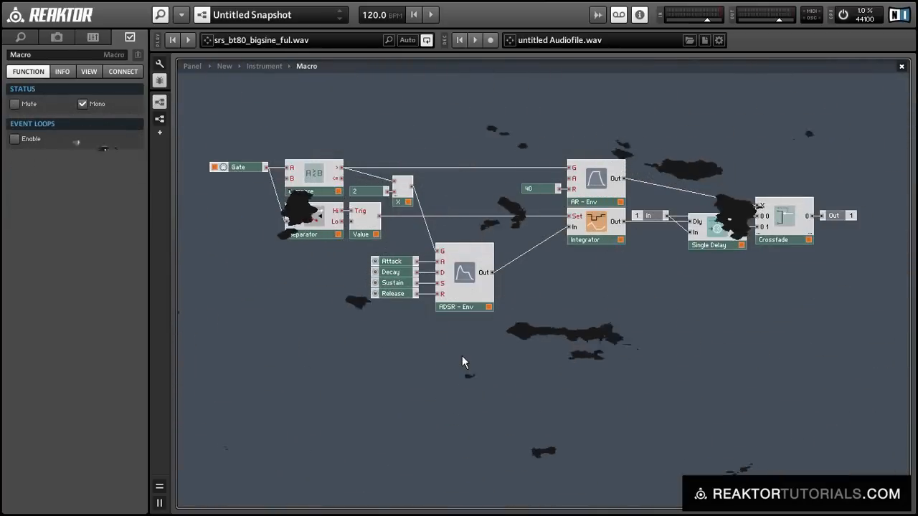
Insert a Ramp Osc with a Freq knob set to Max 25 and Stepsize 0.1.
{"action": "type", "text": "ramp"}
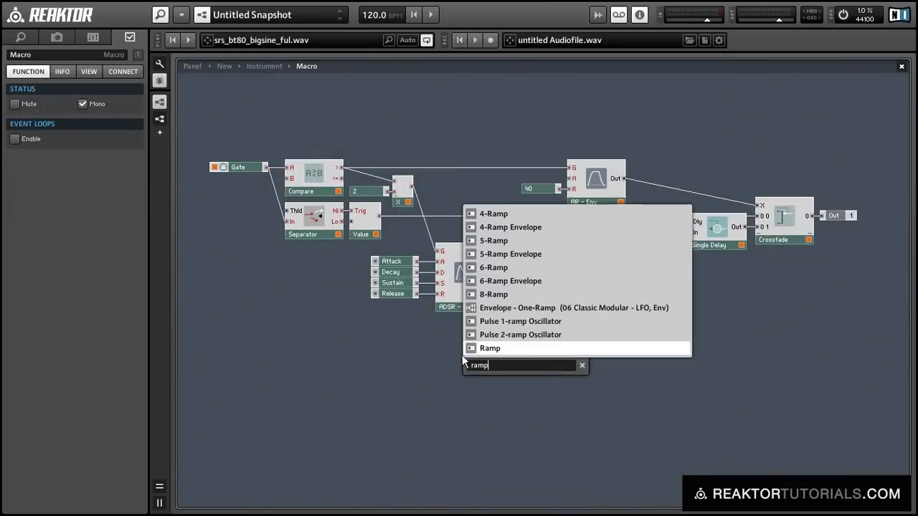
{"action": "left_click", "coordinate": [490, 349]}
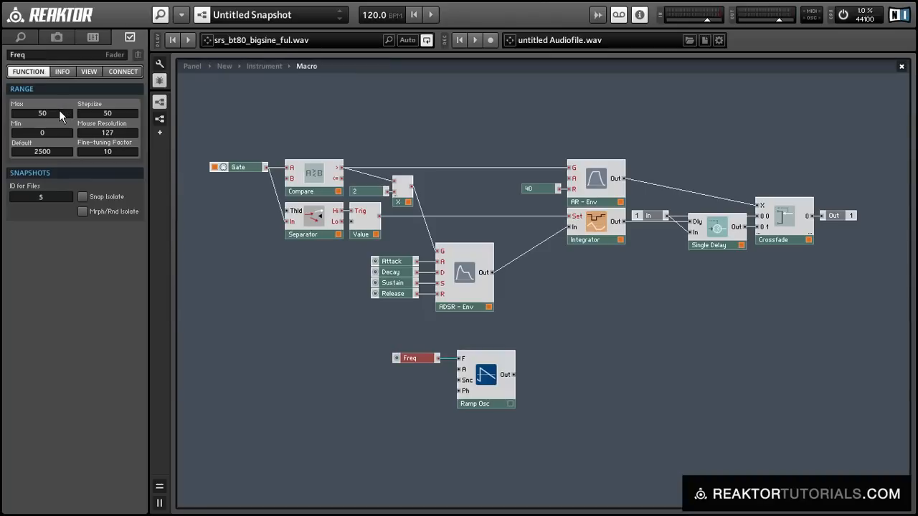
{"action": "left_click_drag", "start_coordinate": [41, 112], "coordinate": [41, 117]}
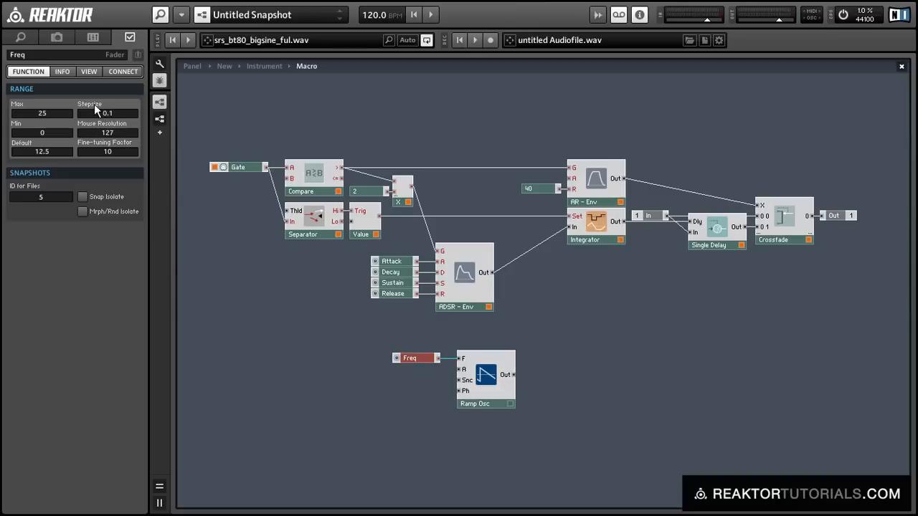
{"action": "left_click", "coordinate": [410, 369]}
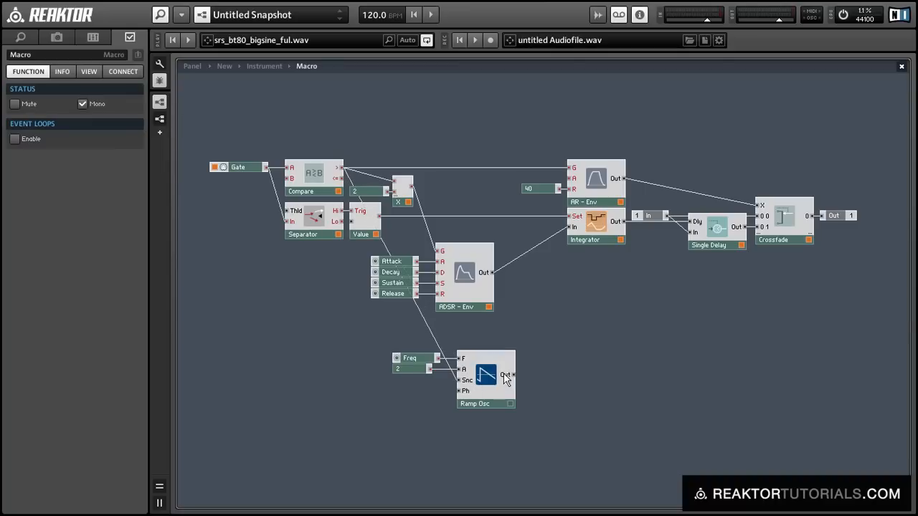
Wire the ramp oscillator's output into the macro and show the panel.
{"action": "right_click", "coordinate": [485, 380]}
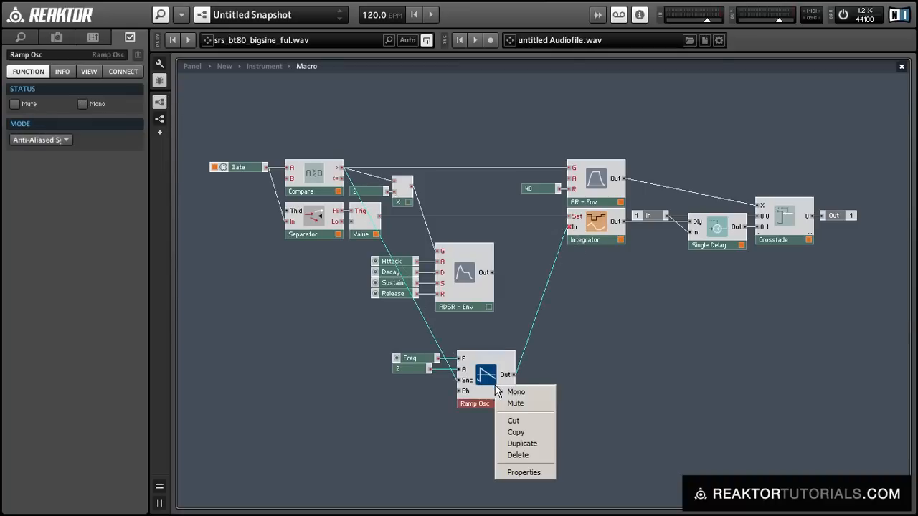
{"action": "left_click", "coordinate": [517, 391]}
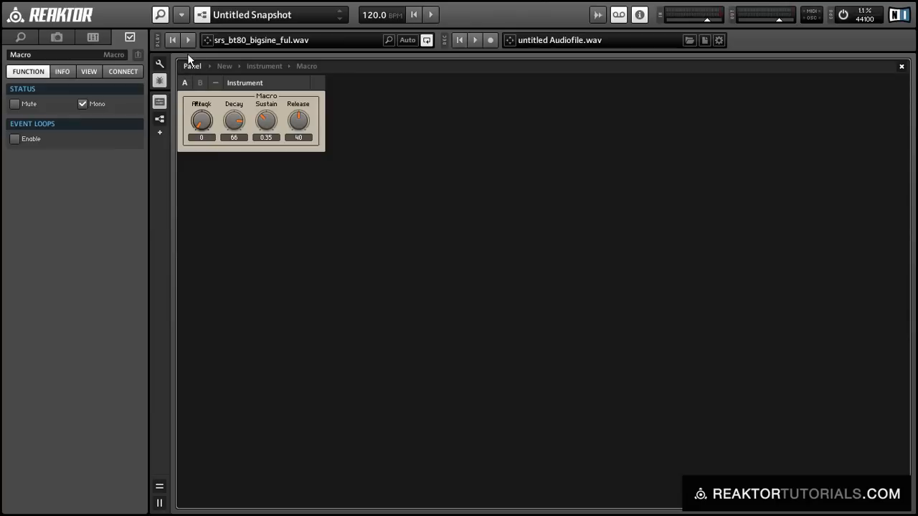
Move the Freq knob ahead of the envelope knobs and raise the ramp frequency to about 10.
{"action": "left_click", "coordinate": [200, 120]}
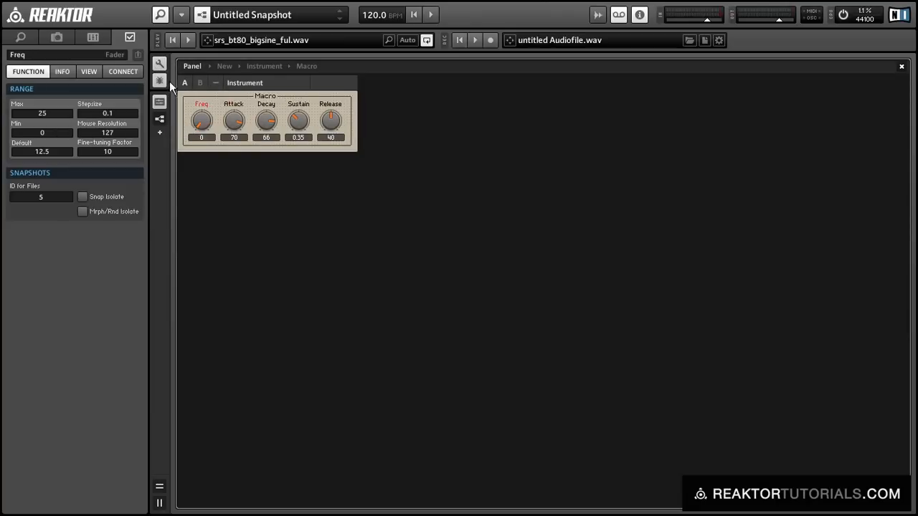
{"action": "left_click_drag", "start_coordinate": [200, 120], "coordinate": [201, 100]}
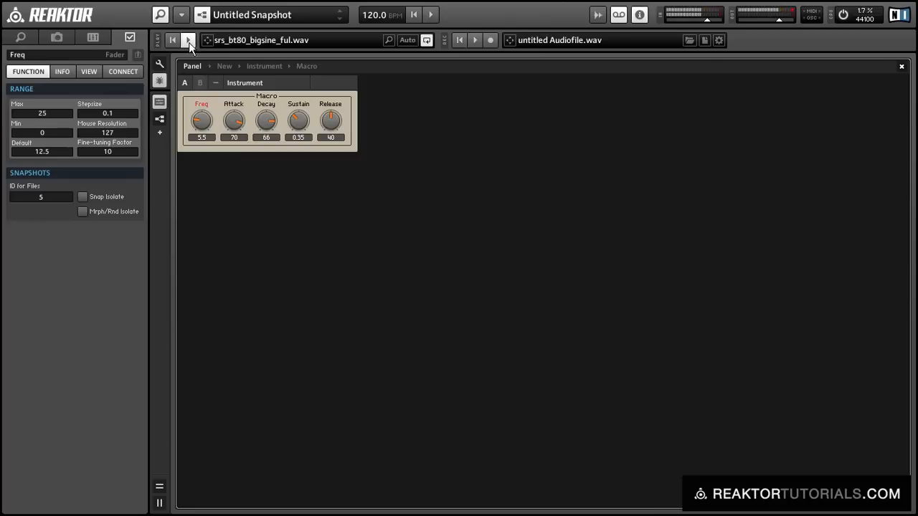
{"action": "left_click_drag", "start_coordinate": [200, 121], "coordinate": [201, 108]}
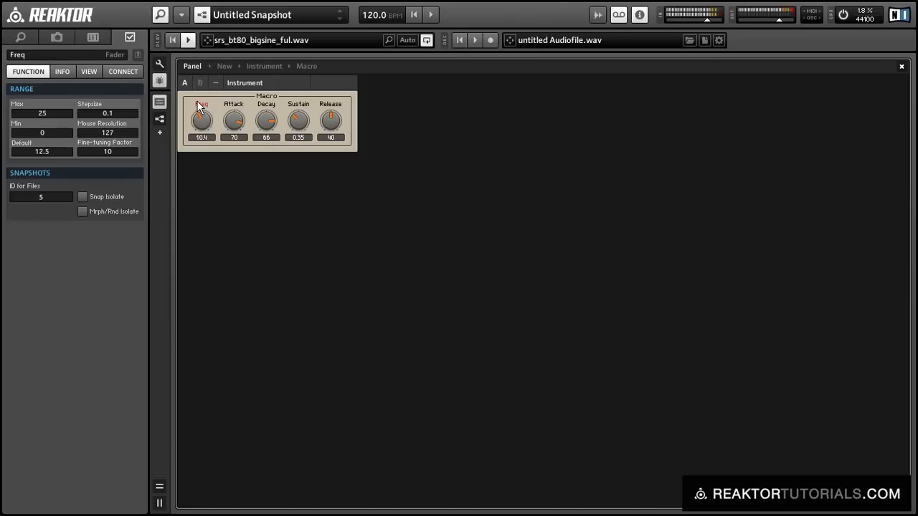
{"action": "left_click_drag", "start_coordinate": [200, 120], "coordinate": [201, 108]}
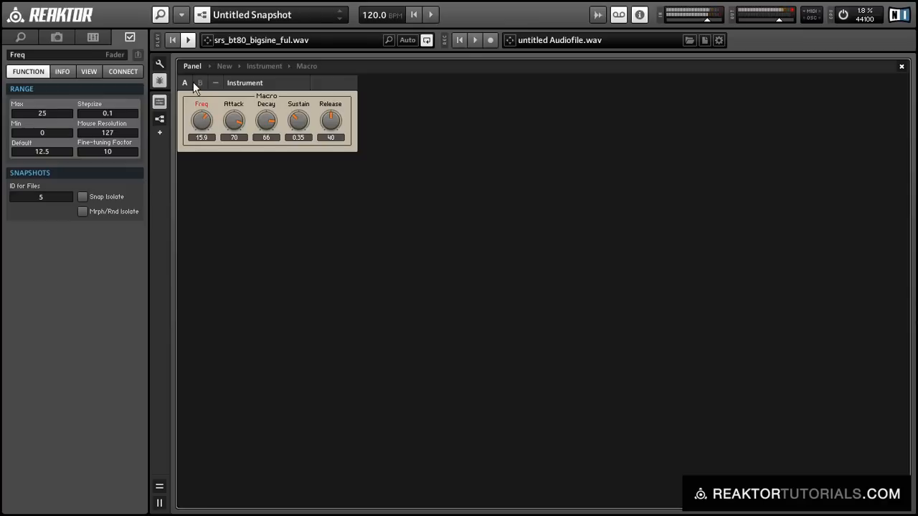
Audition the ramp frequency at about 3, near maximum, and back down.
{"action": "left_click_drag", "start_coordinate": [201, 120], "coordinate": [201, 107]}
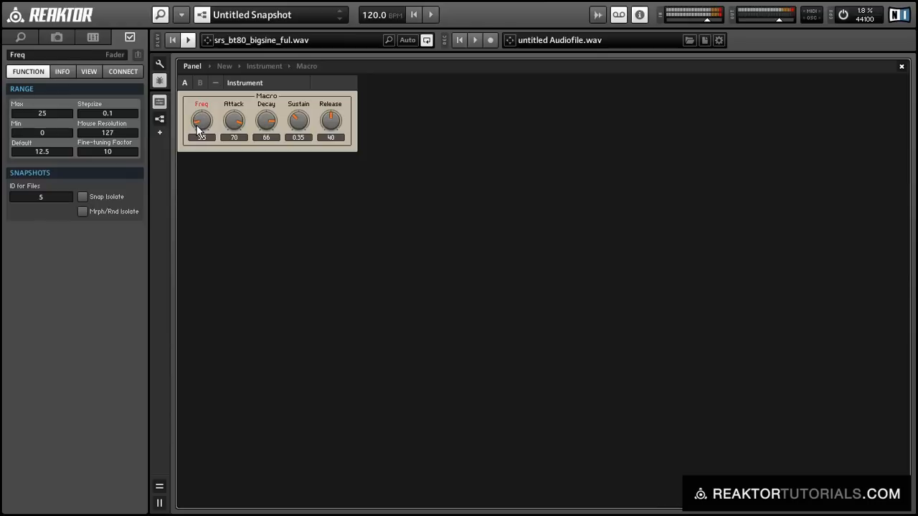
{"action": "left_click_drag", "start_coordinate": [200, 121], "coordinate": [200, 100]}
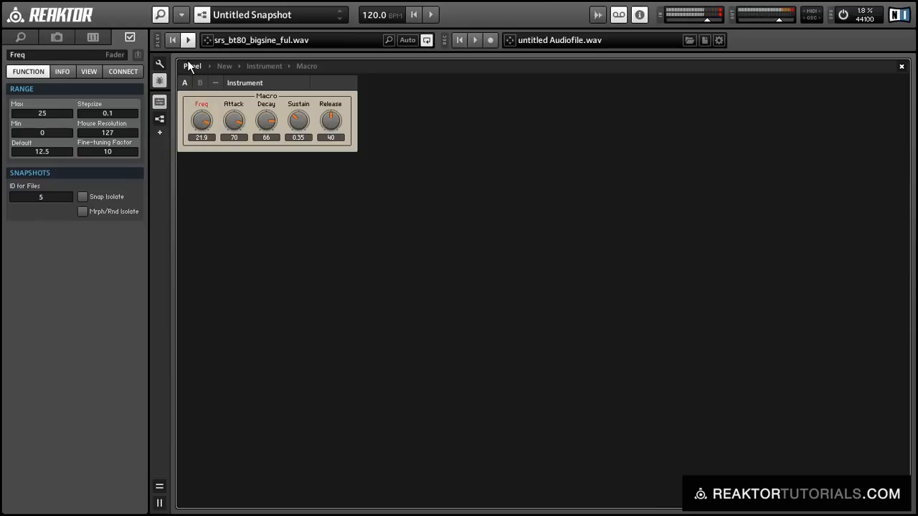
{"action": "left_click_drag", "start_coordinate": [201, 119], "coordinate": [201, 136]}
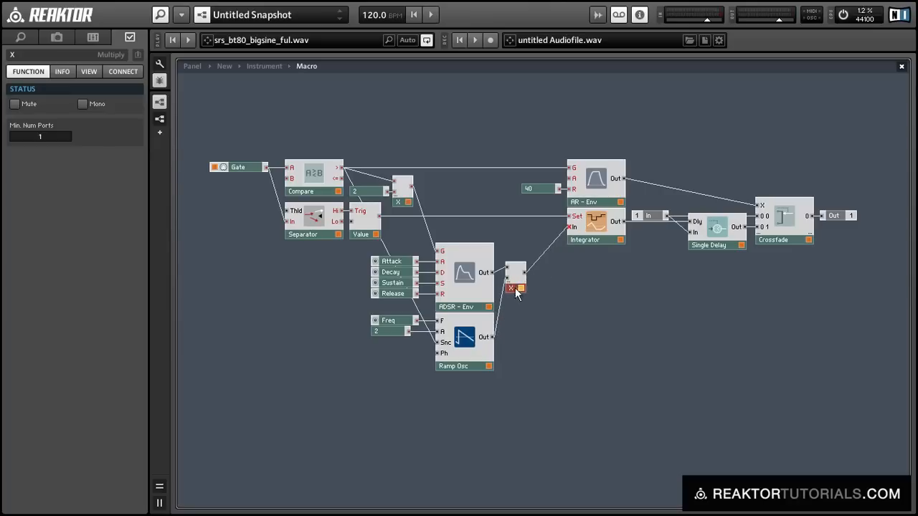
Return to Panel view and lower the Freq knob to 2.5 while listening.
{"action": "left_click", "coordinate": [190, 66]}
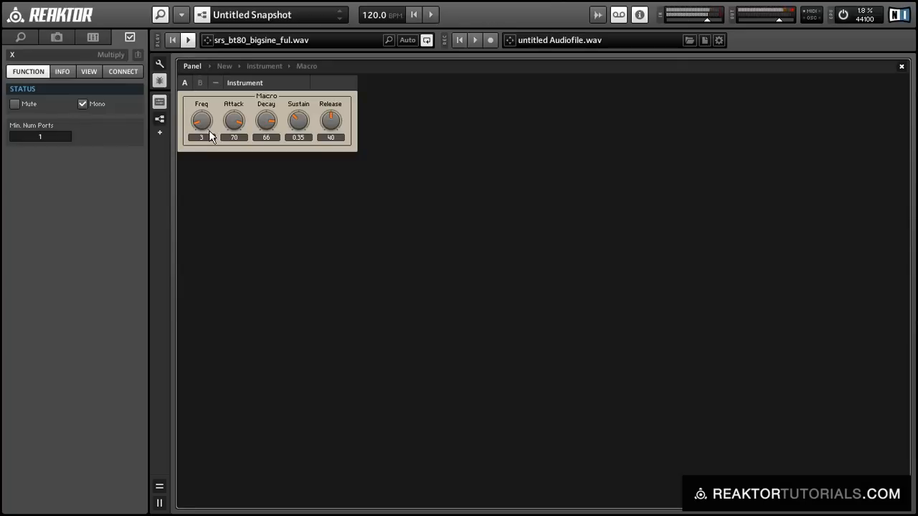
{"action": "left_click", "coordinate": [200, 121]}
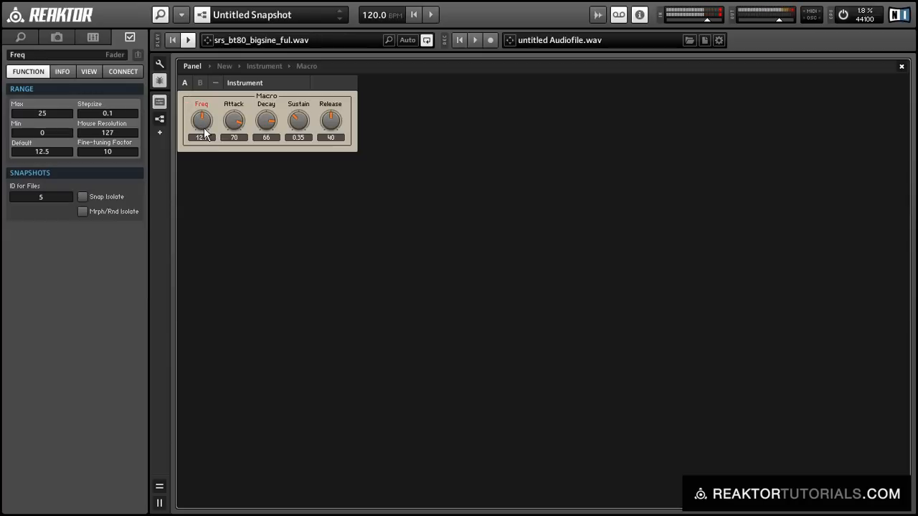
{"action": "left_click_drag", "start_coordinate": [200, 121], "coordinate": [201, 150]}
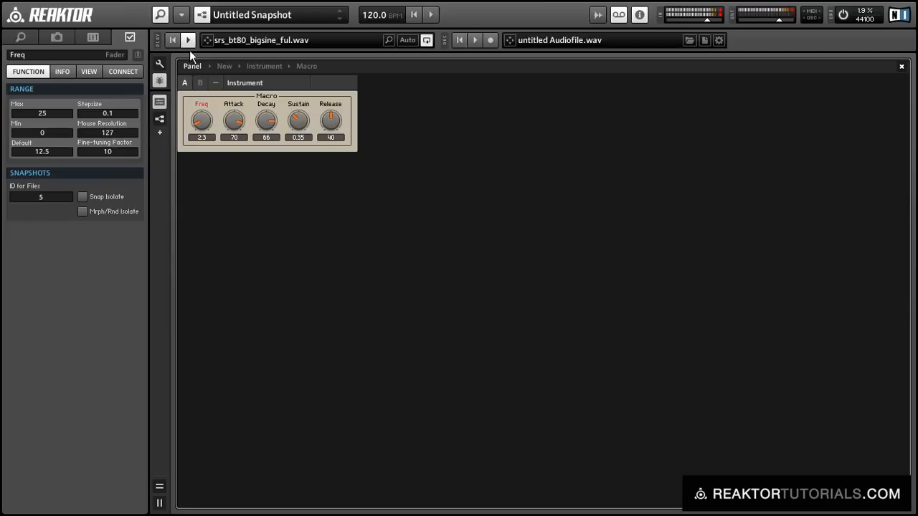
{"action": "mouse_move", "coordinate": [584, 393]}
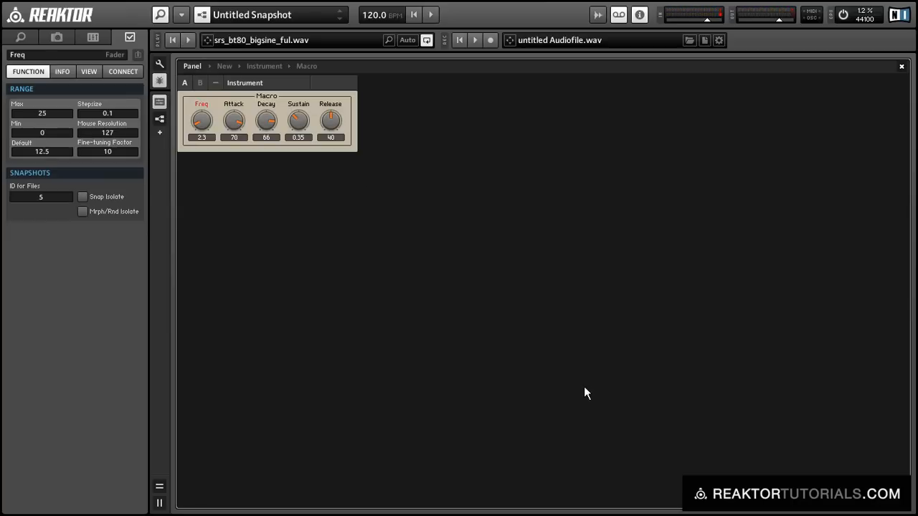